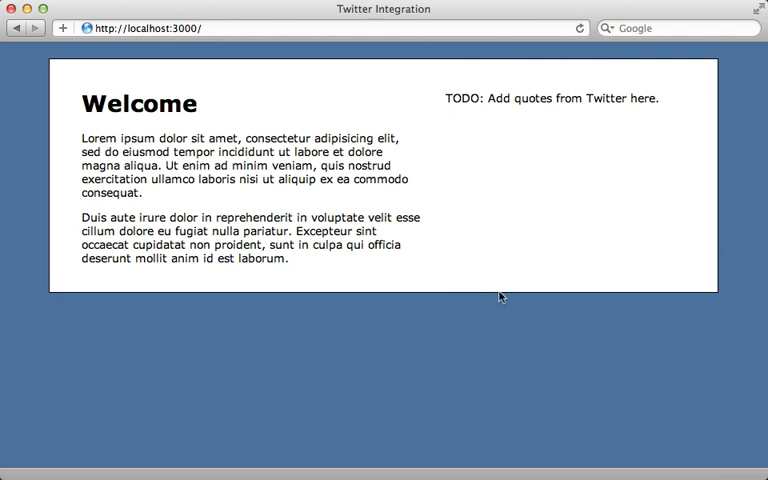
{"action": "mouse_move", "coordinate": [566, 192]}
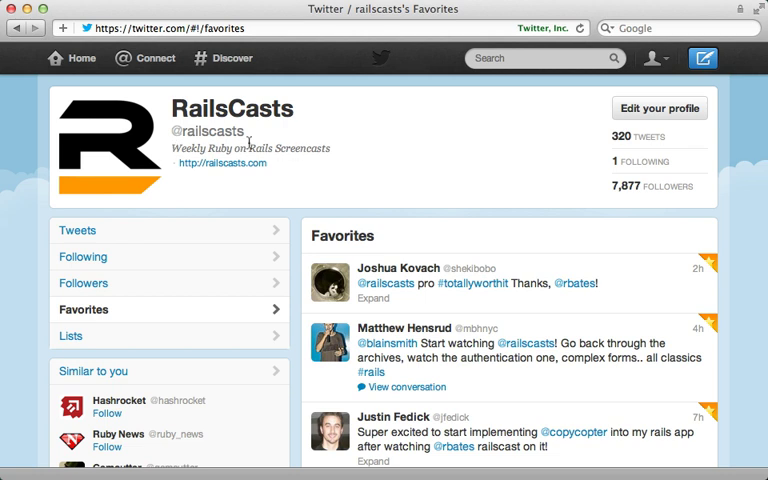
{"action": "mouse_move", "coordinate": [400, 250]}
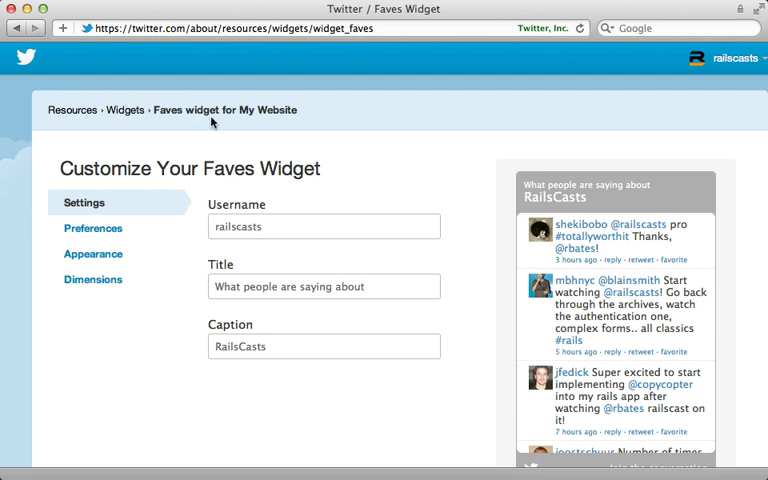
{"action": "mouse_move", "coordinate": [93, 253]}
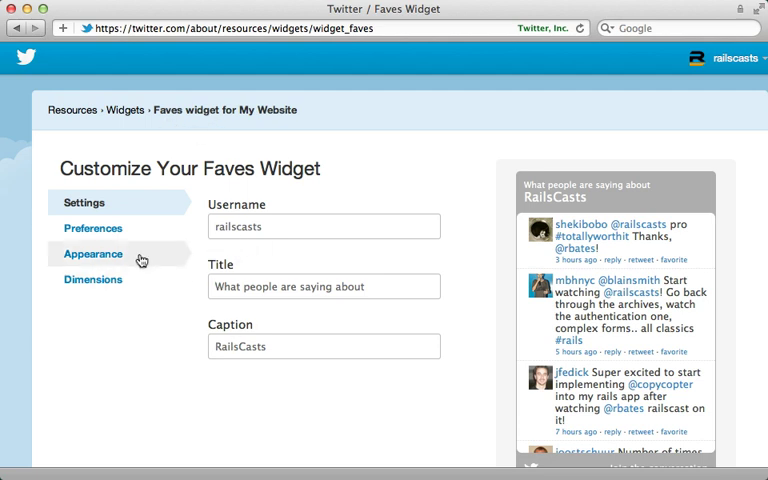
Open the faves widget's Appearance settings and scroll through the colour options
{"action": "left_click", "coordinate": [92, 253]}
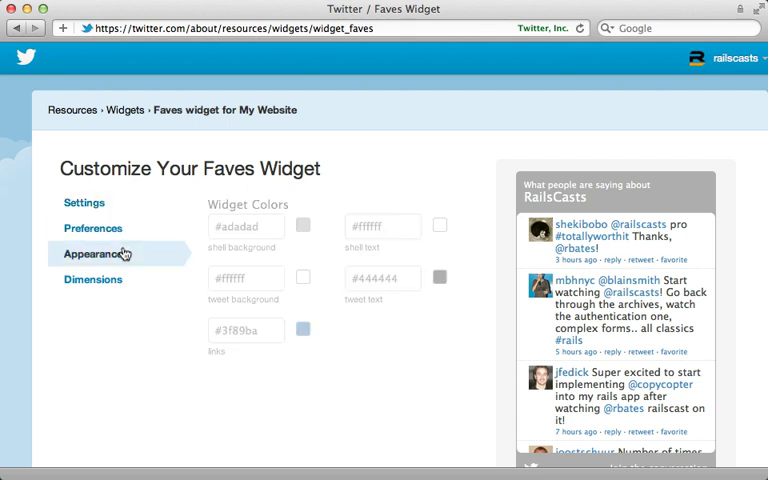
{"action": "scroll", "scroll_direction": "down", "scroll_amount": 3}
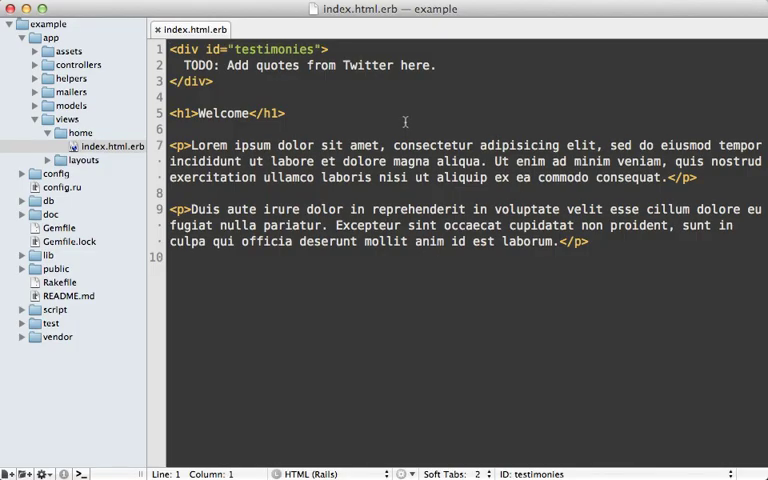
Select the TODO testimonies placeholder line in app/views/home/index.html.erb
{"action": "triple_click", "coordinate": [300, 65]}
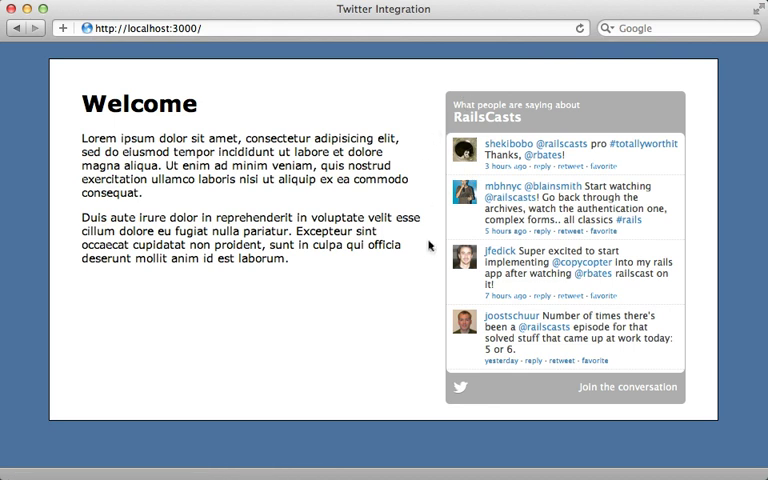
{"action": "mouse_move", "coordinate": [432, 244]}
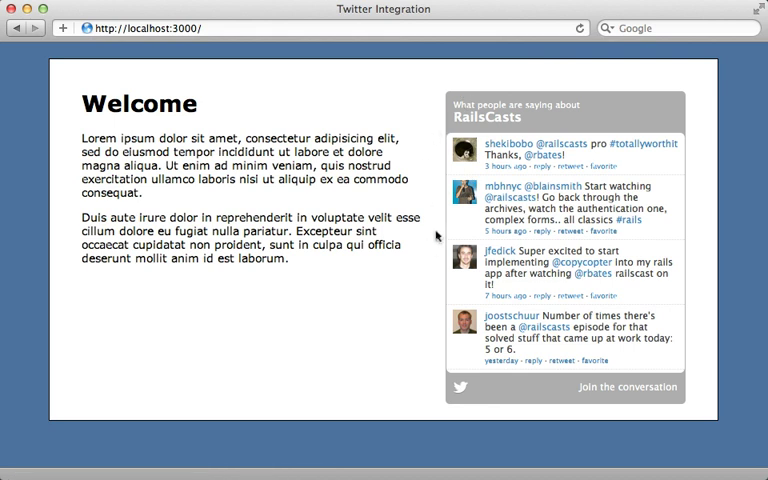
{"action": "mouse_move", "coordinate": [435, 237]}
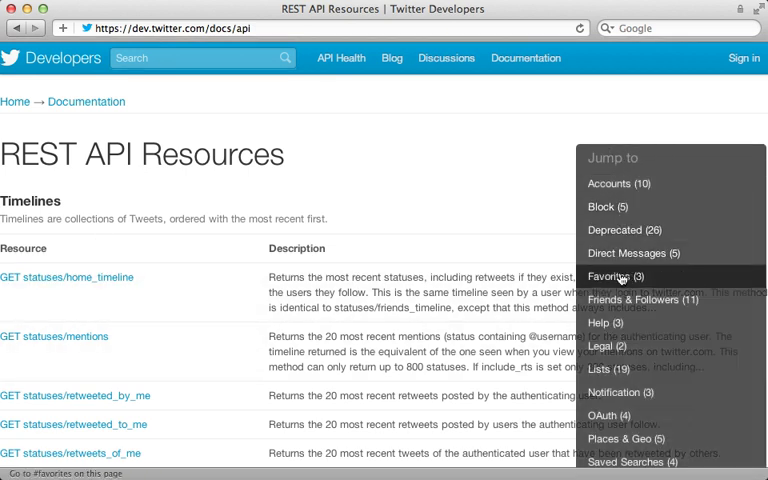
Open the GET favorites docs and load its example request with screen_name railscasts
{"action": "left_click", "coordinate": [612, 276]}
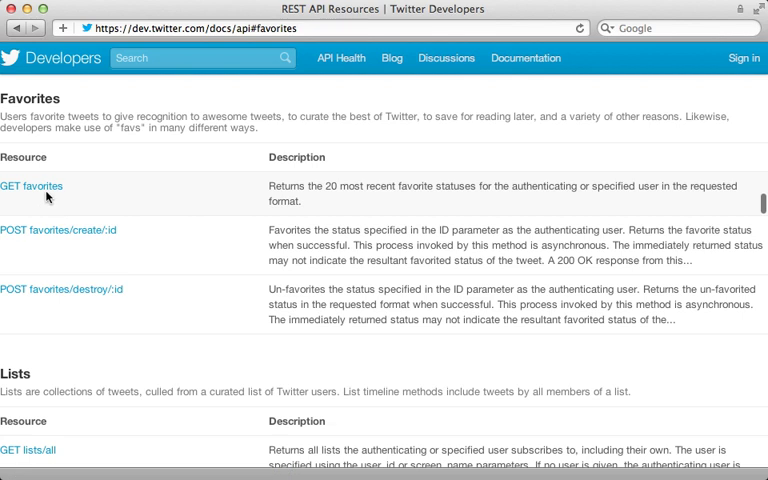
{"action": "left_click", "coordinate": [31, 186]}
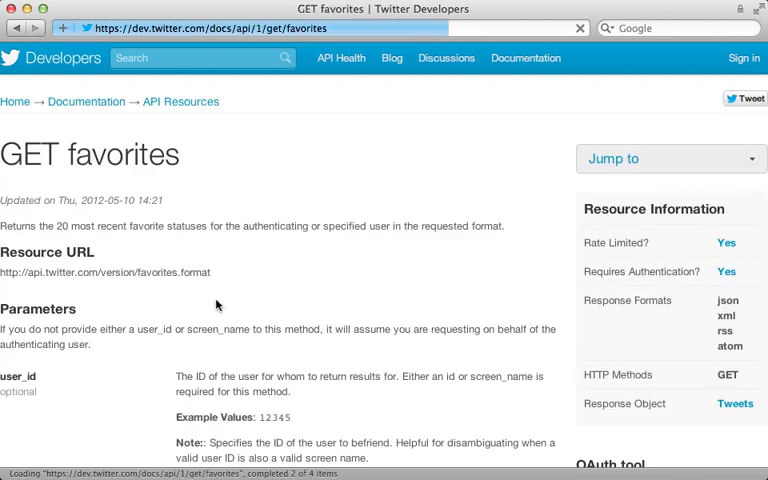
{"action": "scroll", "scroll_direction": "down", "scroll_amount": 3}
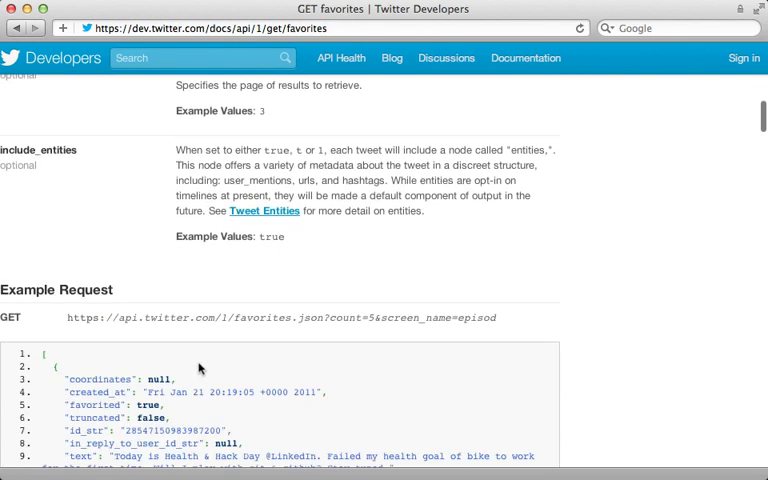
{"action": "scroll", "scroll_direction": "down", "scroll_amount": 3}
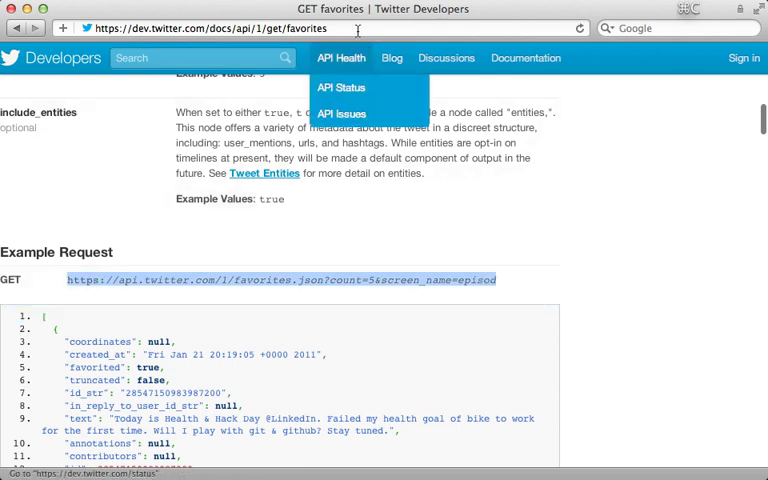
{"action": "left_click", "coordinate": [280, 280]}
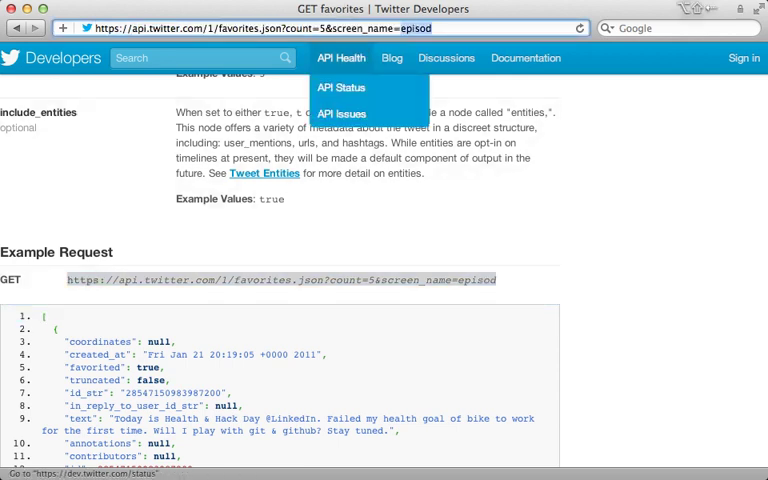
{"action": "type", "text": "railscasts"}
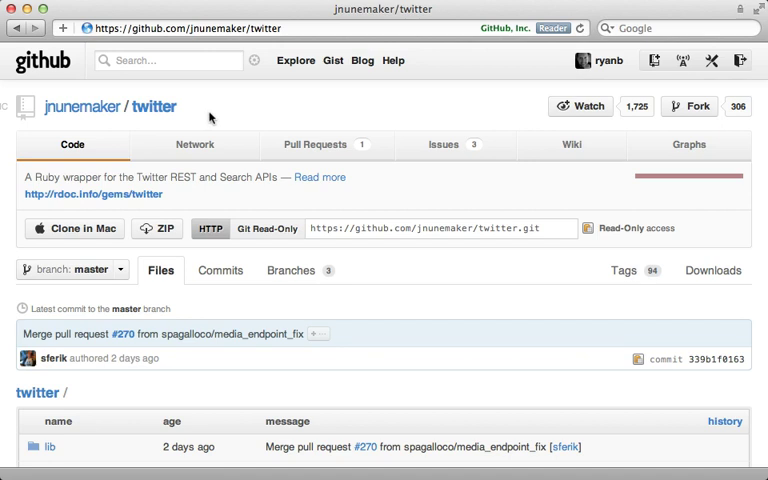
{"action": "mouse_move", "coordinate": [204, 118]}
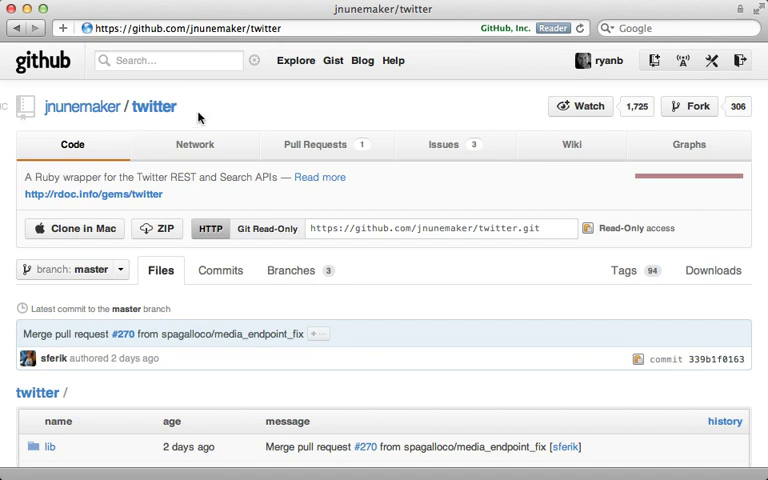
{"action": "mouse_move", "coordinate": [182, 188]}
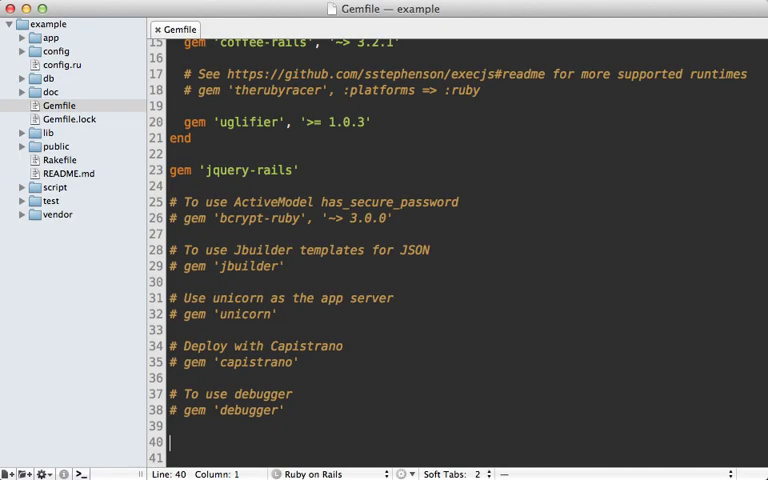
Append gem 'twitter', '3.0.0.rc.1' as the Gemfile's last line
{"action": "type", "text": "gem 'twitt"}
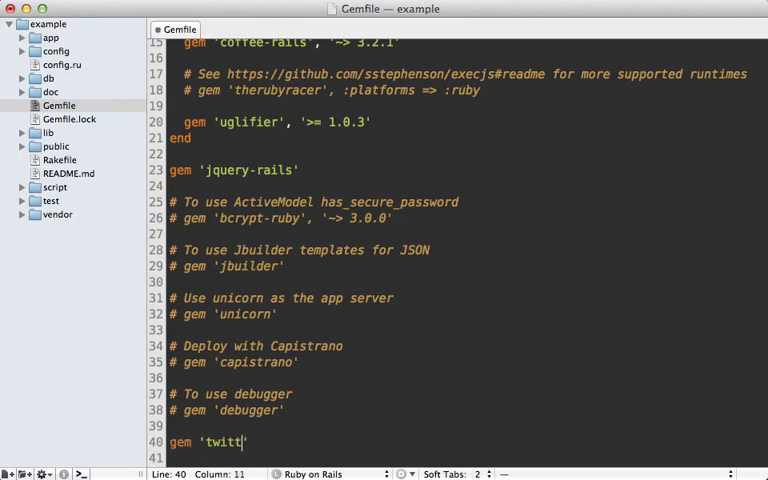
{"action": "type", "text": "er', '"}
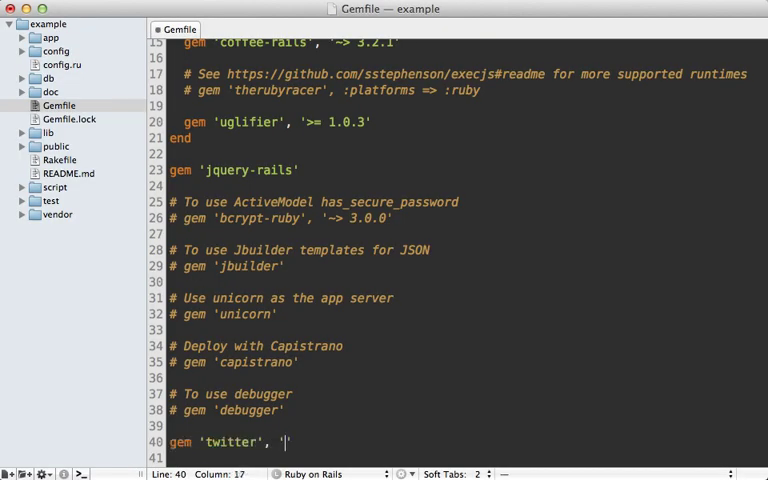
{"action": "type", "text": "3."}
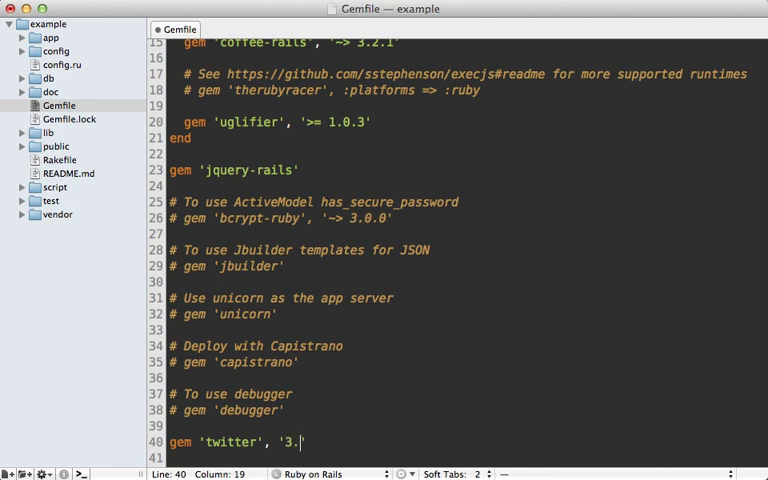
{"action": "type", "text": "0.0.rc"}
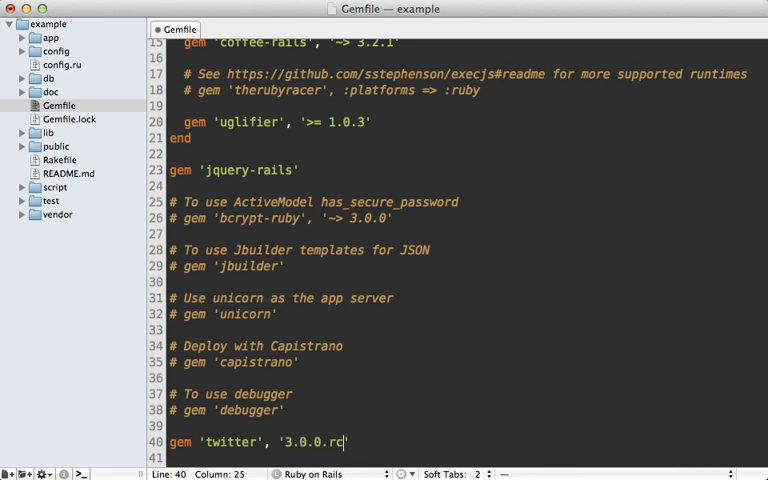
{"action": "type", "text": ".1"}
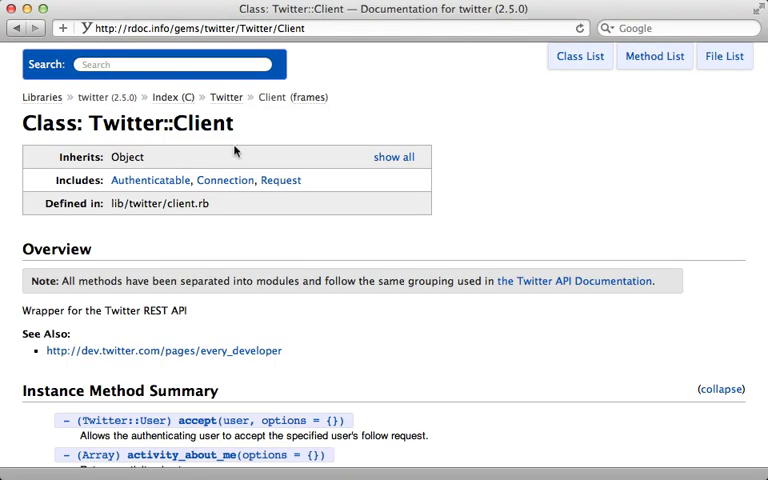
Open favorites from Twitter::Client's method summary and select its favorites(user) example
{"action": "scroll", "scroll_direction": "down", "scroll_amount": 3}
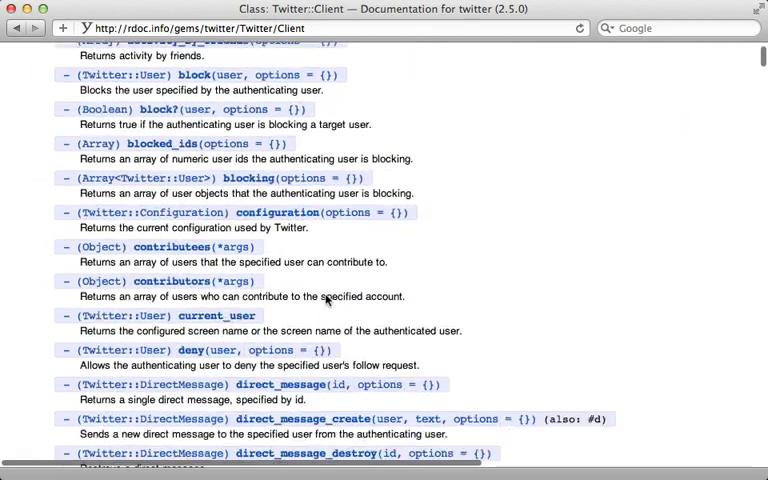
{"action": "scroll", "scroll_direction": "down", "scroll_amount": 3}
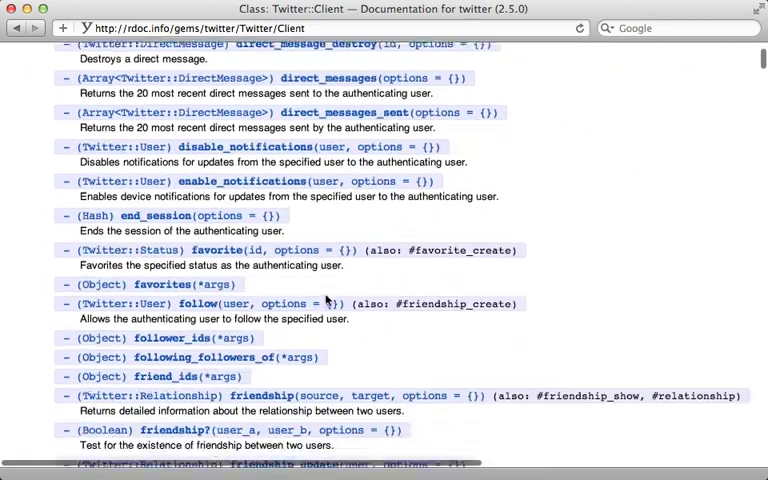
{"action": "scroll", "scroll_direction": "down", "scroll_amount": 3}
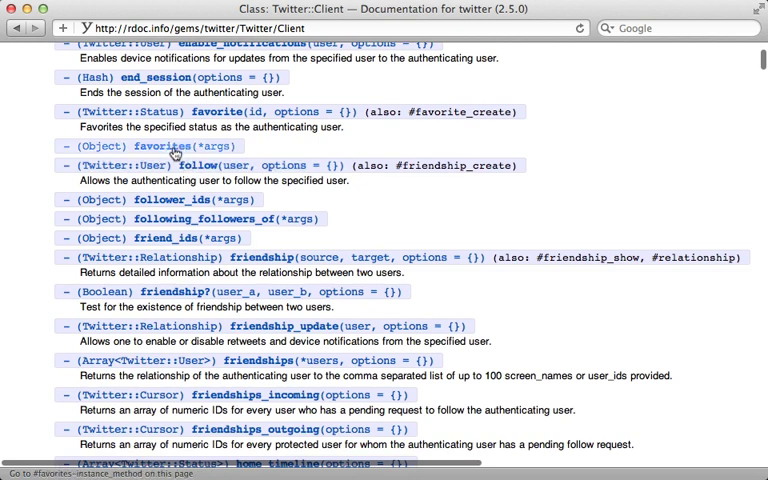
{"action": "left_click", "coordinate": [150, 145]}
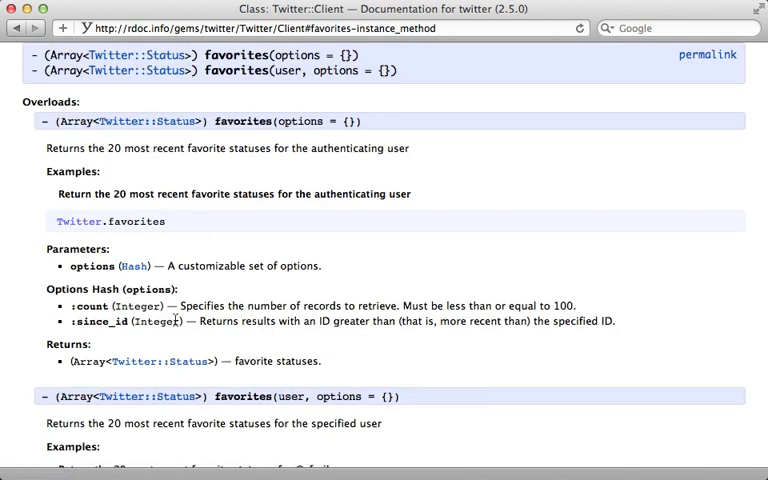
{"action": "scroll", "scroll_direction": "down", "scroll_amount": 3}
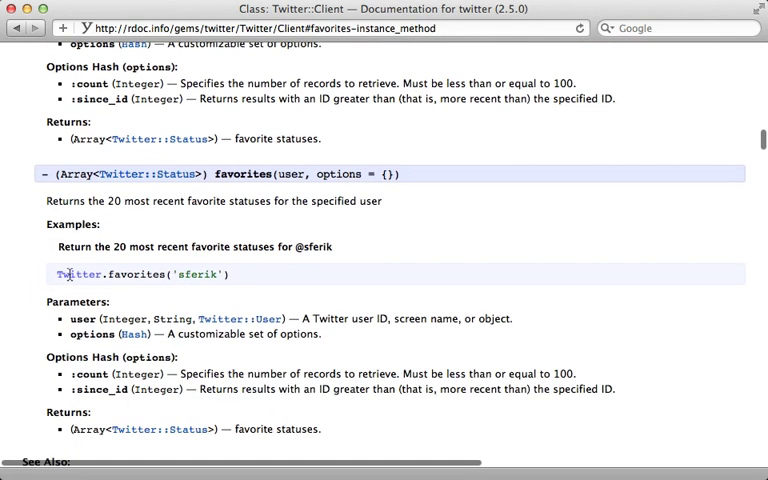
{"action": "left_click_drag", "start_coordinate": [55, 273], "coordinate": [225, 273]}
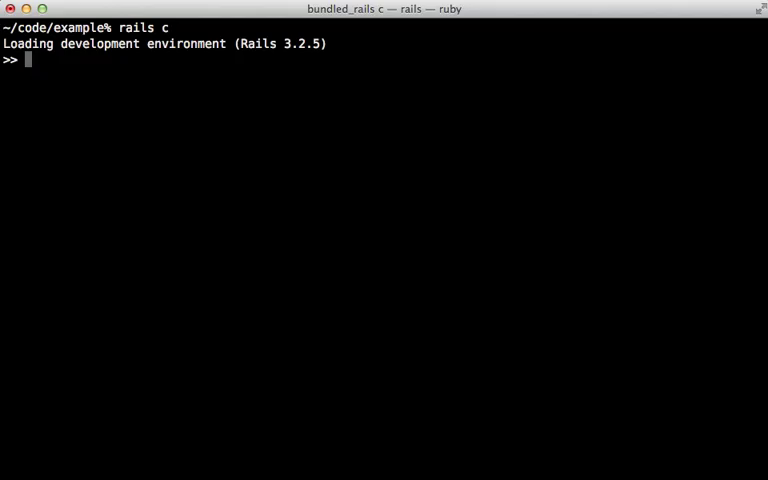
Fetch one railscasts favourite with Twitter.favorites("railscasts", count: 1) in the console
{"action": "type", "text": "Twitter.favorit"}
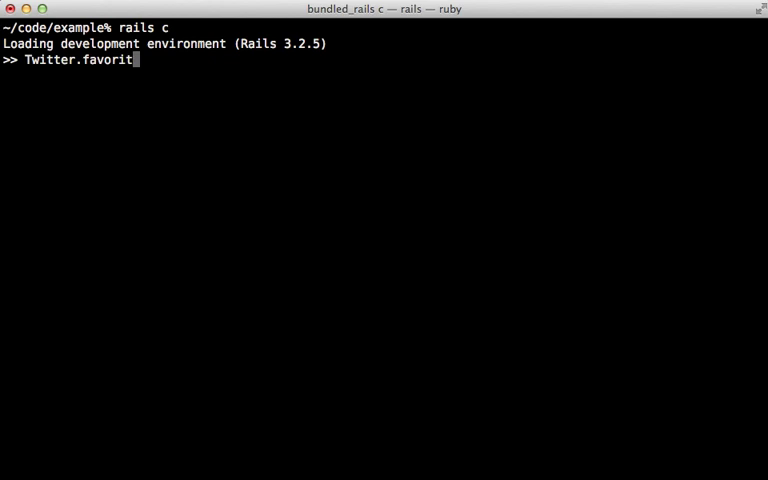
{"action": "type", "text": "es(\"railscasts"}
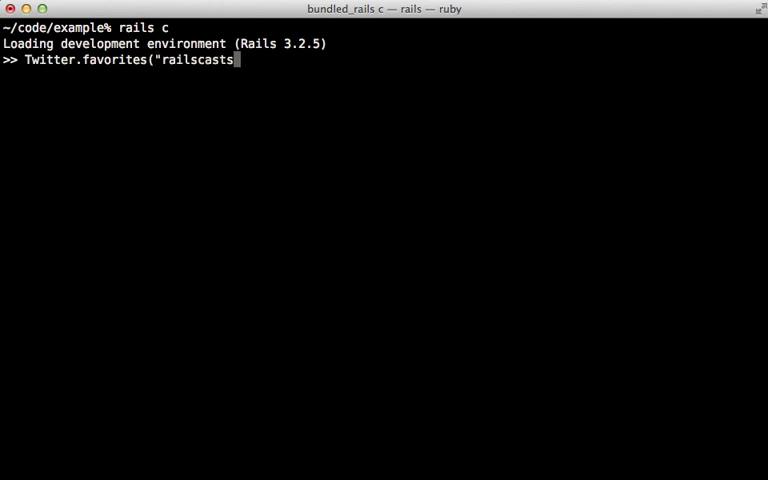
{"action": "type", "text": "\", cou"}
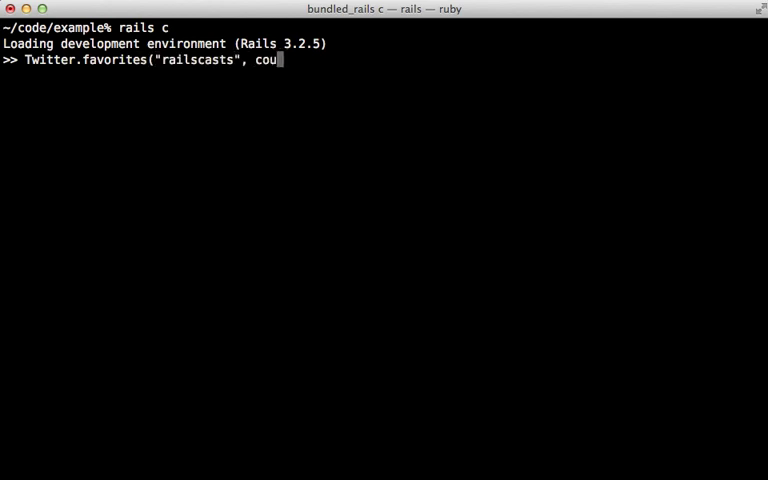
{"action": "type", "text": "nt: 1"}
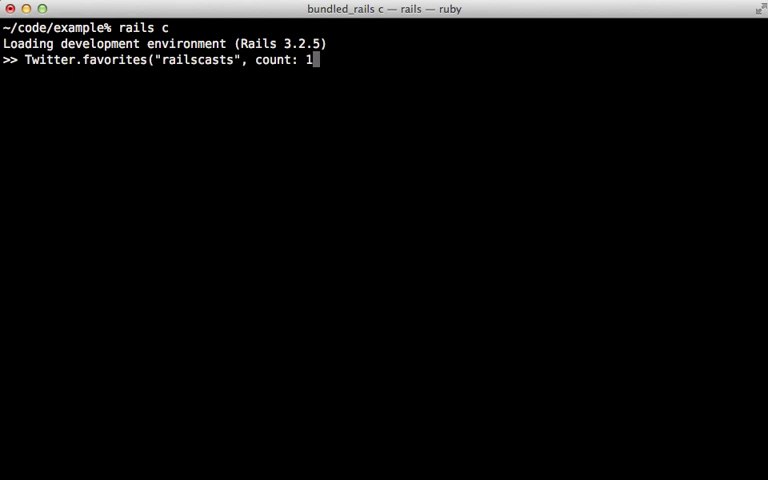
{"action": "key", "text": "Return"}
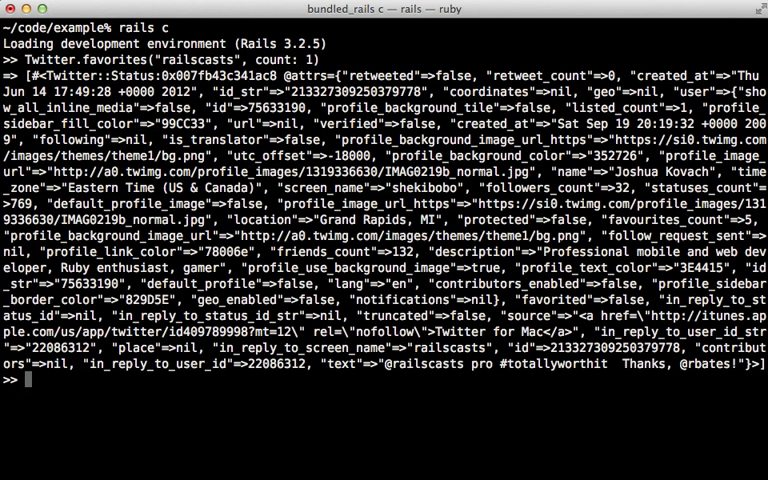
Store the first tweet as t and inspect its text, created_at, author name and profile image URL
{"action": "type", "text": "t = _.firs"}
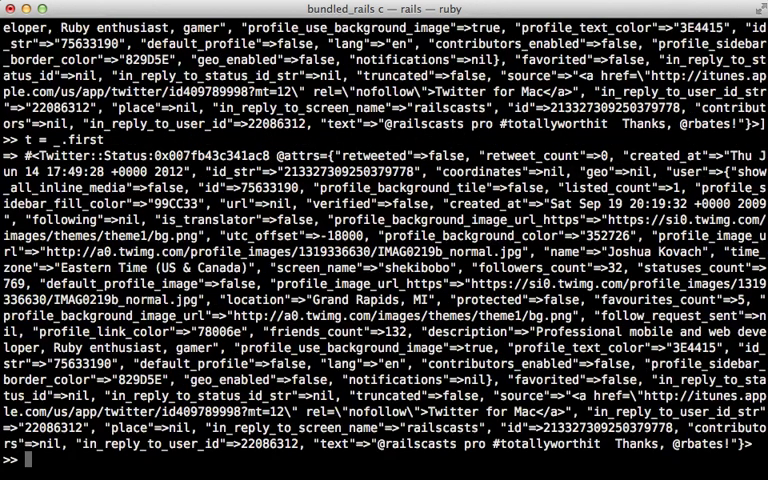
{"action": "type", "text": "t.text"}
{"action": "type", "text": "t.id"}
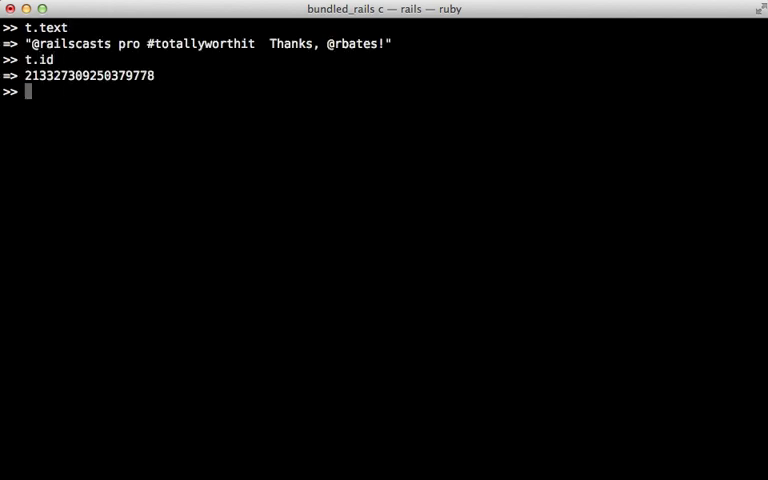
{"action": "type", "text": "t.created_at"}
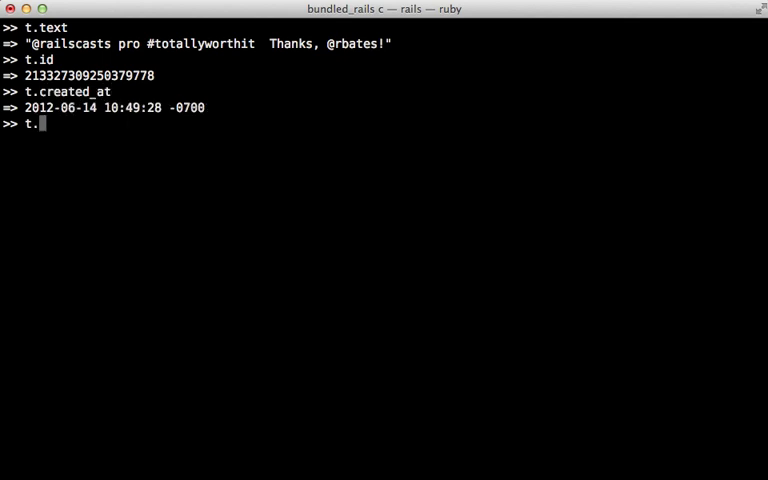
{"action": "type", "text": "user.name"}
{"action": "type", "text": "t.user.profile"}
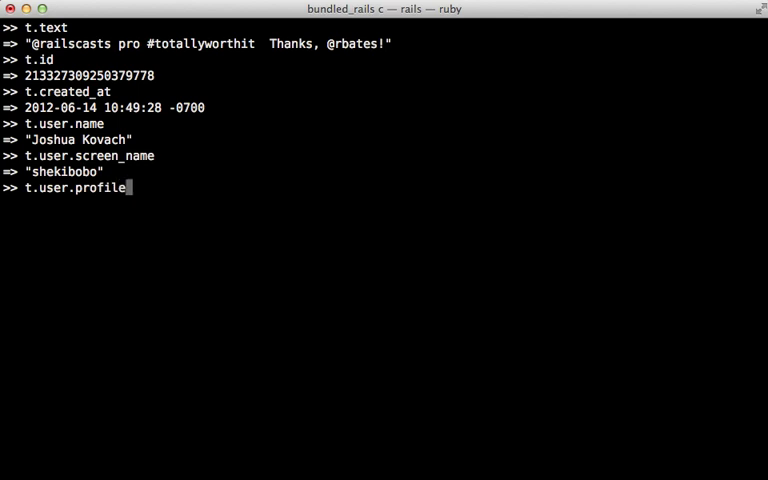
{"action": "type", "text": "_image_url"}
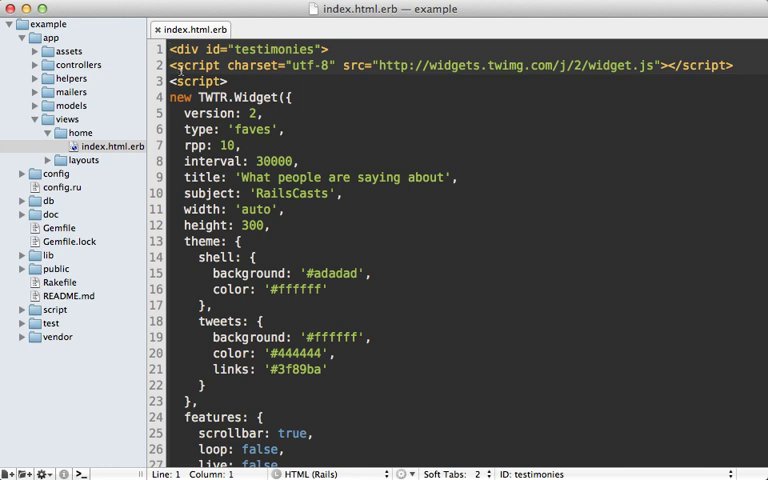
{"action": "scroll", "scroll_direction": "down", "scroll_amount": 3}
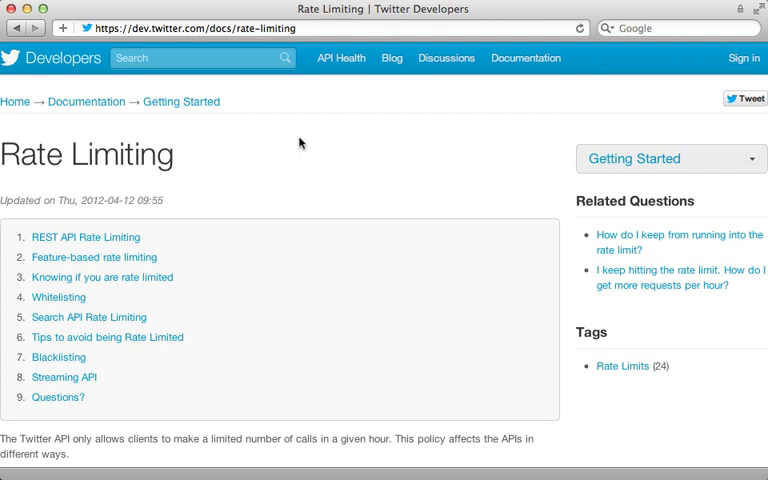
Scroll to REST API Rate Limiting and highlight the hourly request limit text
{"action": "scroll", "scroll_direction": "down", "scroll_amount": 3}
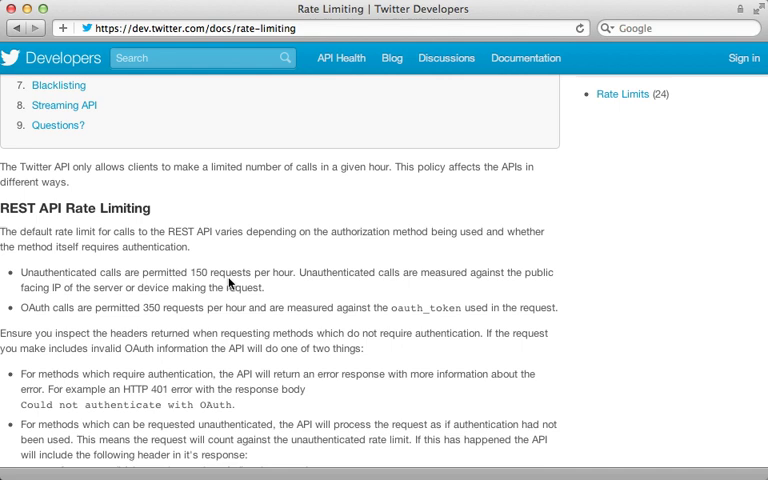
{"action": "left_click_drag", "start_coordinate": [193, 273], "coordinate": [291, 273]}
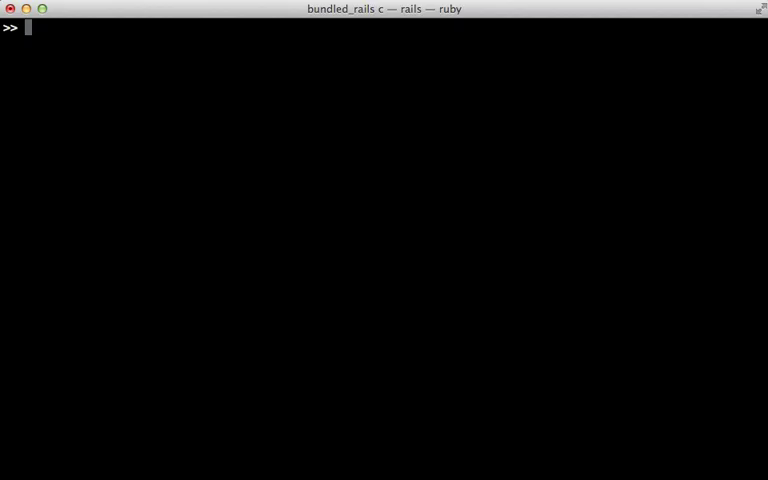
Run Twitter.rate_limit_status in the Rails console
{"action": "type", "text": "Twitter.rate_l"}
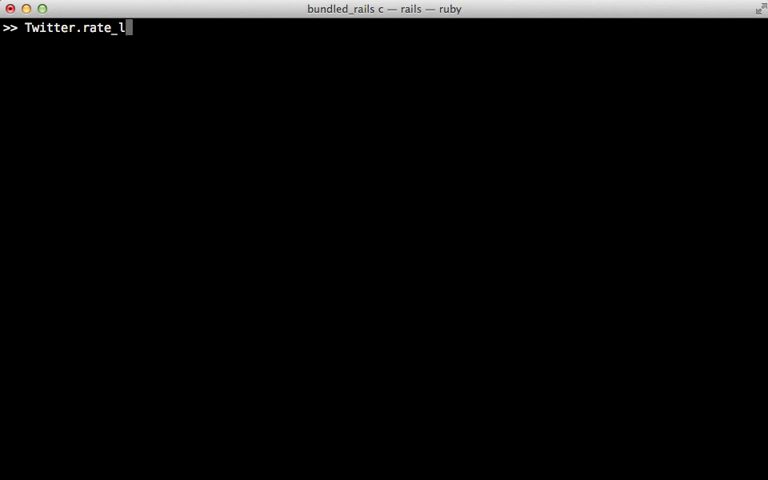
{"action": "type", "text": "imit_status"}
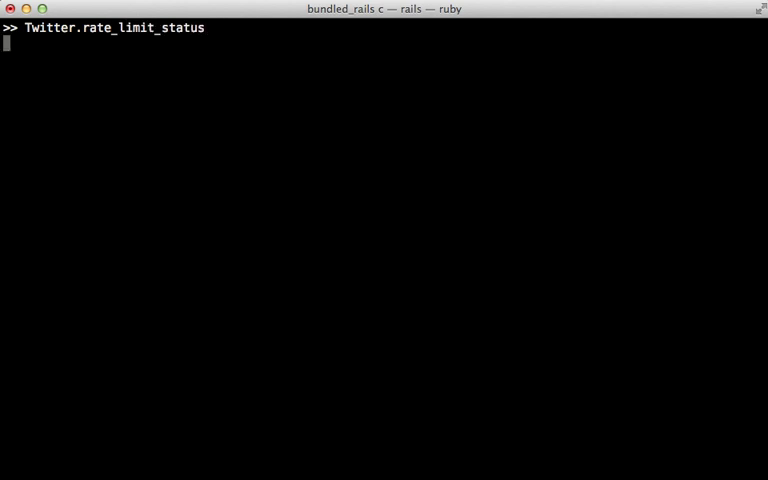
{"action": "key", "text": "Return"}
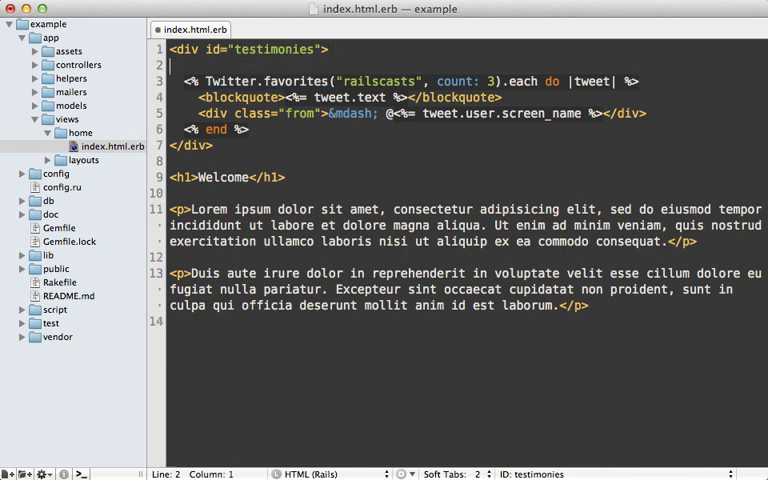
Add <% cache "testimonies#{Date.today}" do %> around the favourites loop in index.html.erb
{"action": "type", "text": "<% cache \"\" %>"}
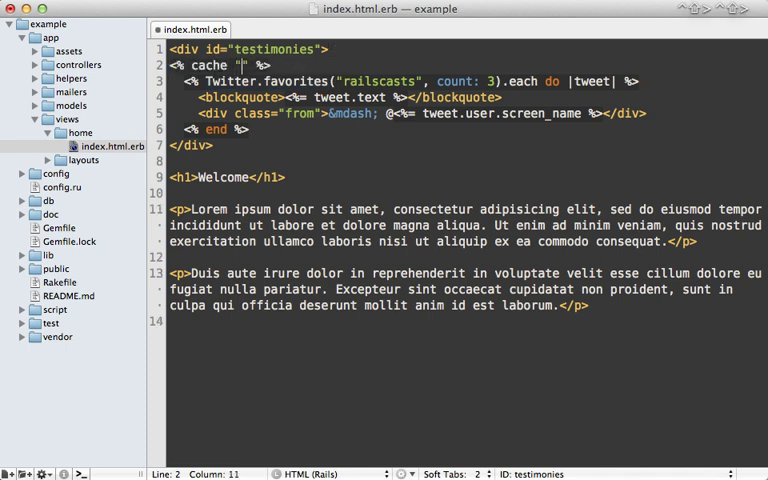
{"action": "type", "text": "testimonies\" do"}
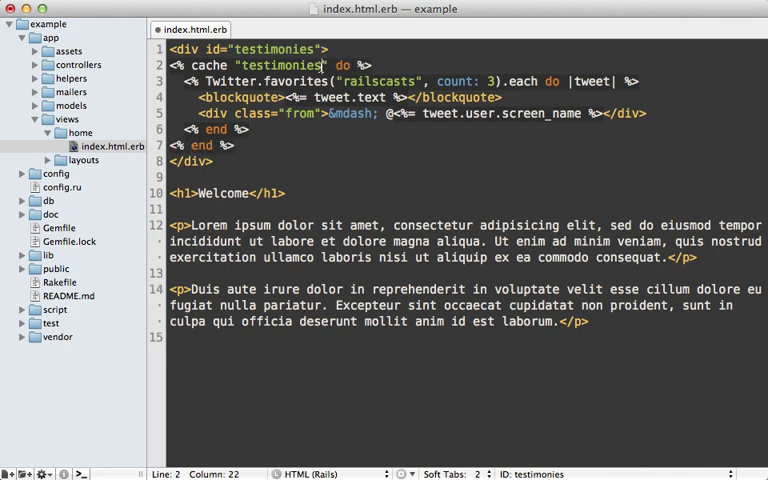
{"action": "type", "text": "#{Date.toda"}
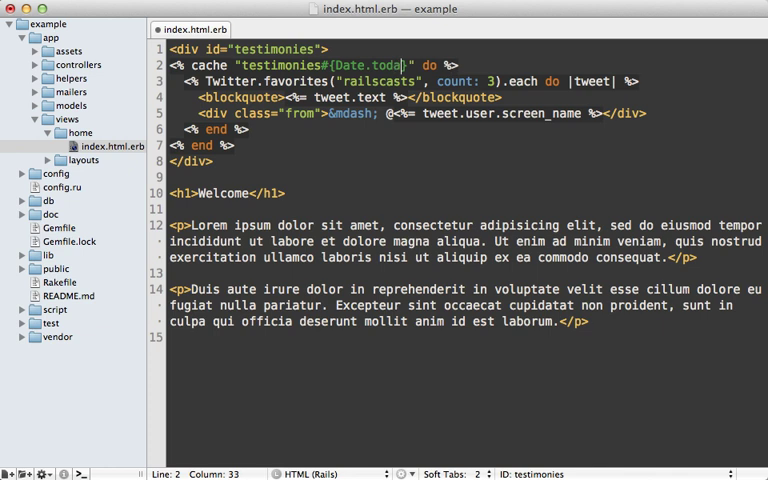
{"action": "type", "text": "y"}
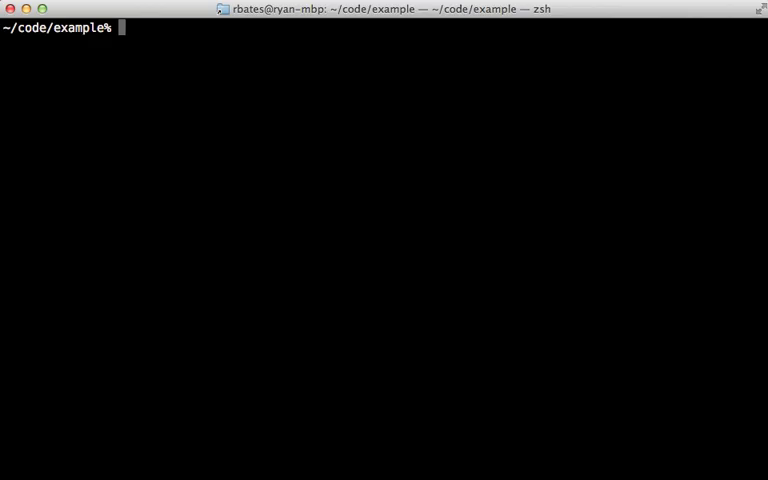
Run rails g model testimony tweet_id screen_name content:text in the shell
{"action": "type", "text": "rails g mo"}
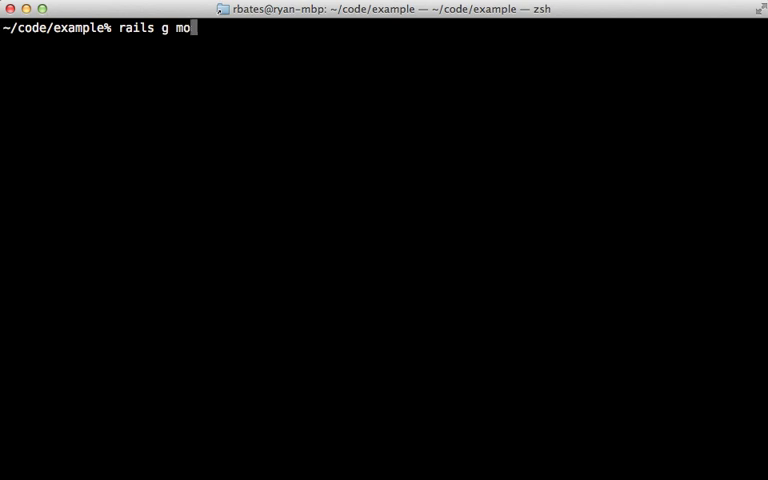
{"action": "type", "text": "del testimony twee"}
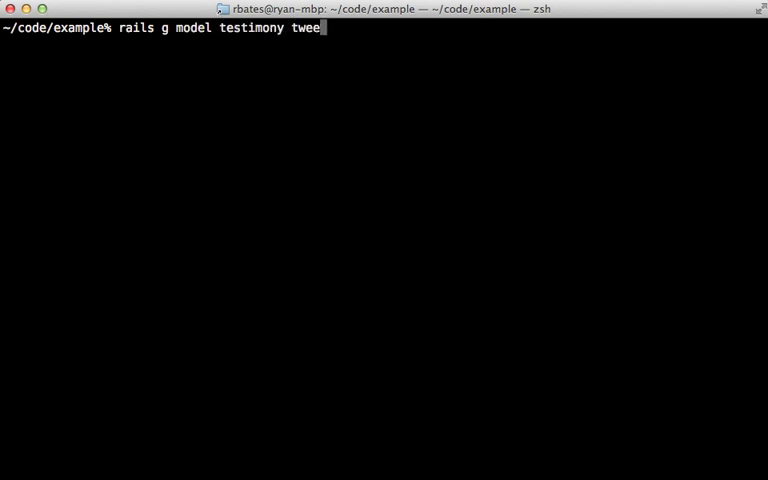
{"action": "type", "text": "t_id"}
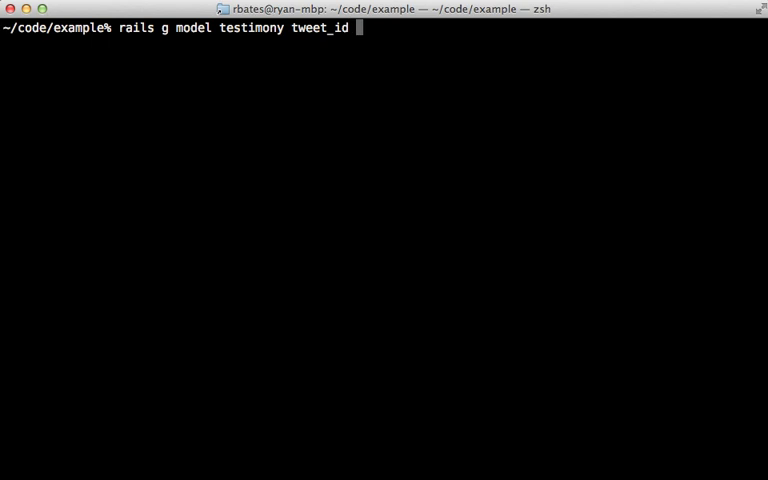
{"action": "type", "text": "screen_name"}
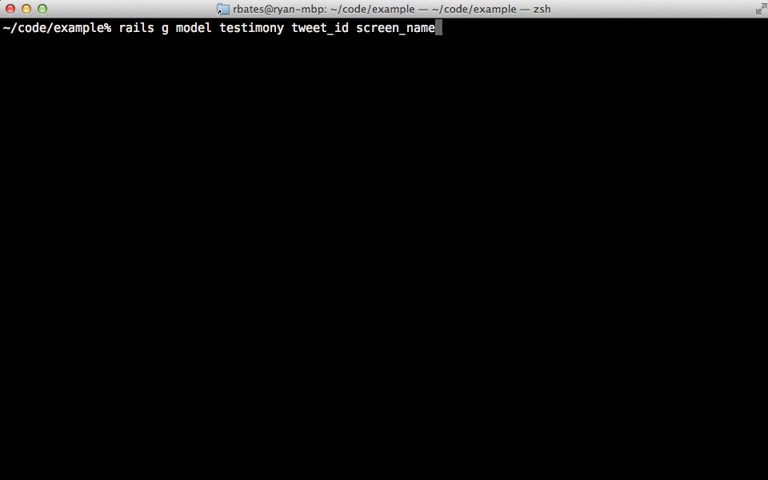
{"action": "type", "text": "content:te"}
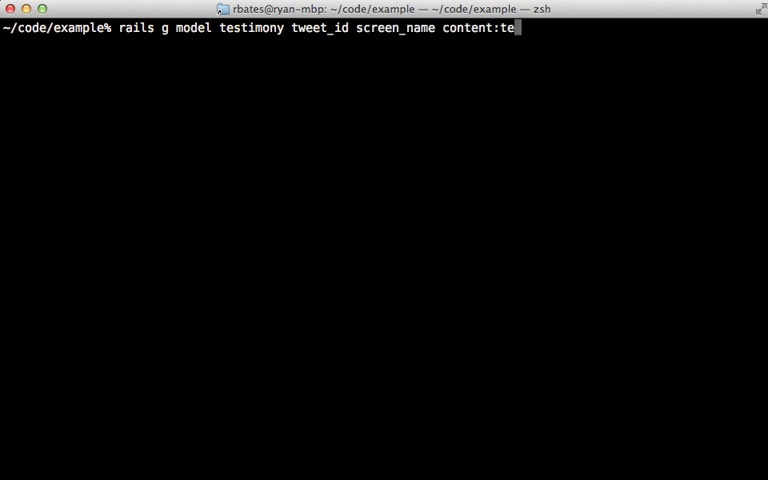
{"action": "type", "text": "xt"}
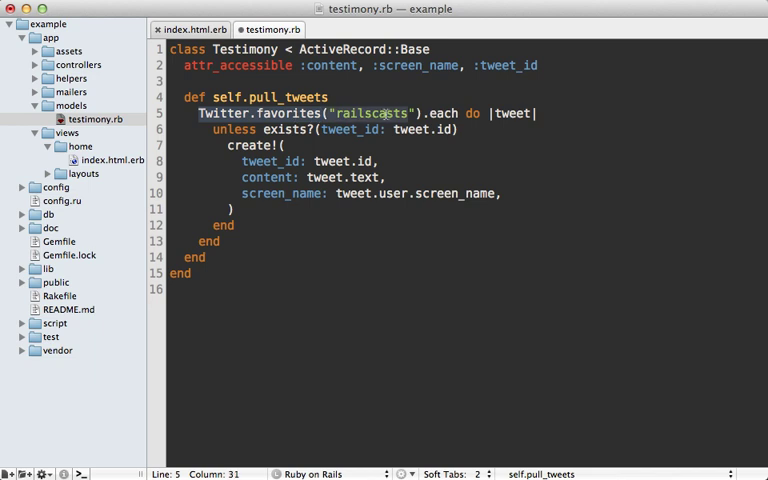
{"action": "mouse_move", "coordinate": [325, 135]}
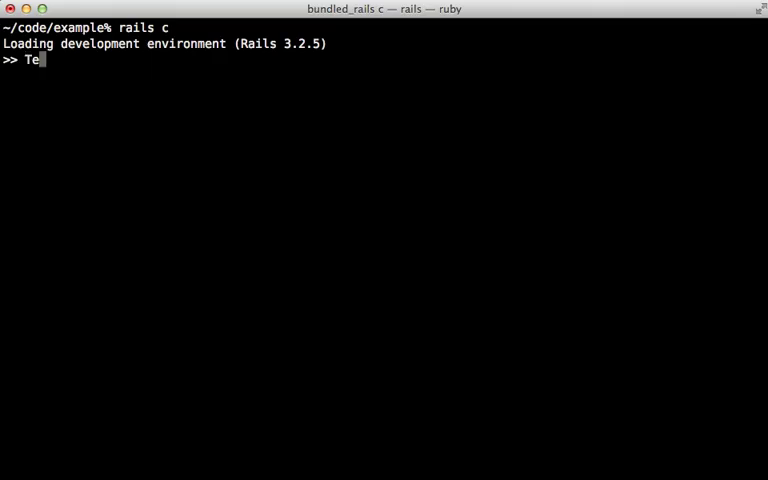
Run Testimony.pull_tweets in the Rails console to import favourited railscasts tweets
{"action": "type", "text": "stimony."}
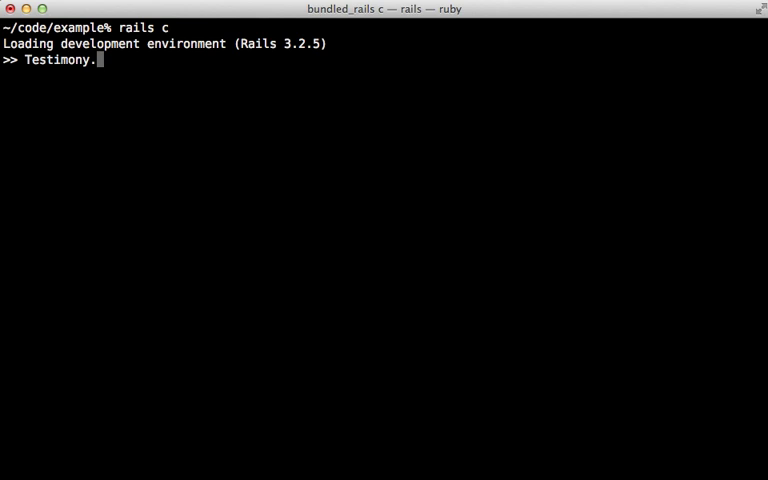
{"action": "type", "text": "pull_twe"}
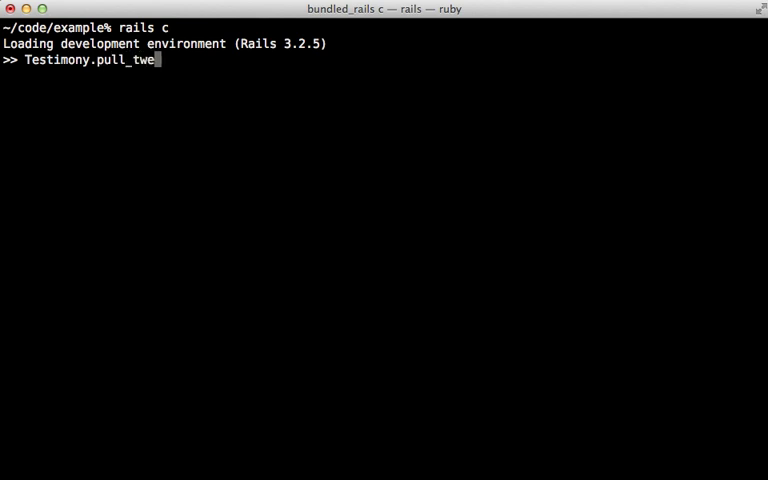
{"action": "type", "text": "ts"}
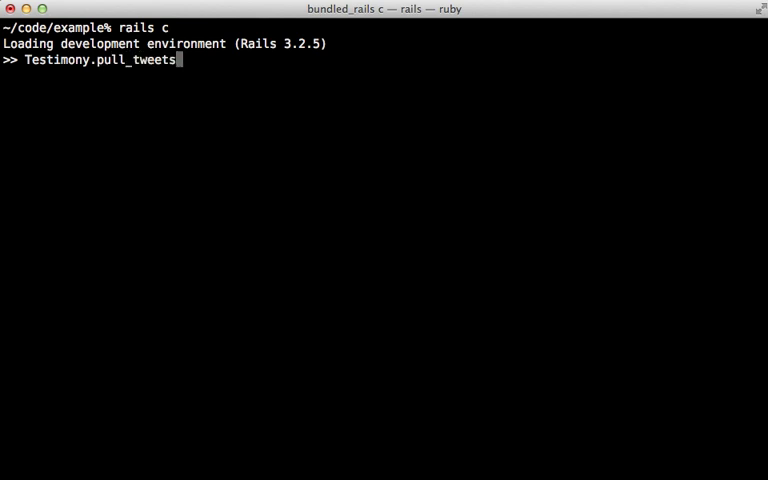
{"action": "key", "text": "Return"}
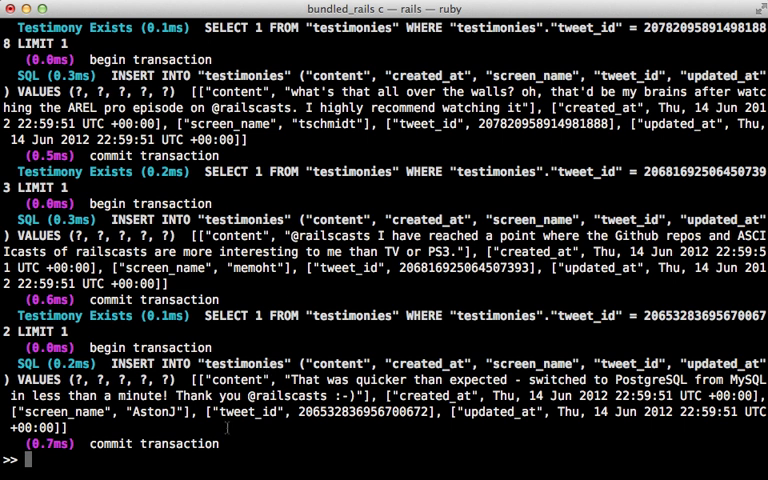
{"action": "type", "text": "Testimony.pull_tweets"}
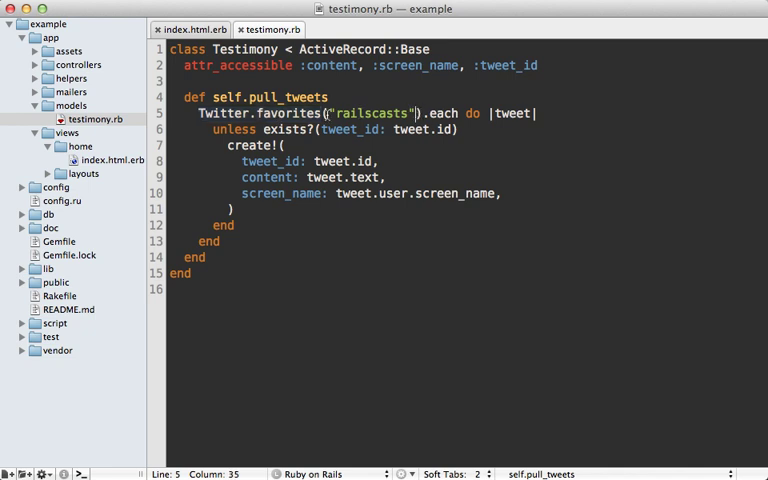
Pass since_id: maximum(:tweet_id) to Twitter.favorites("railscasts") in pull_tweets
{"action": "type", "text": ", since_id: maximum("}
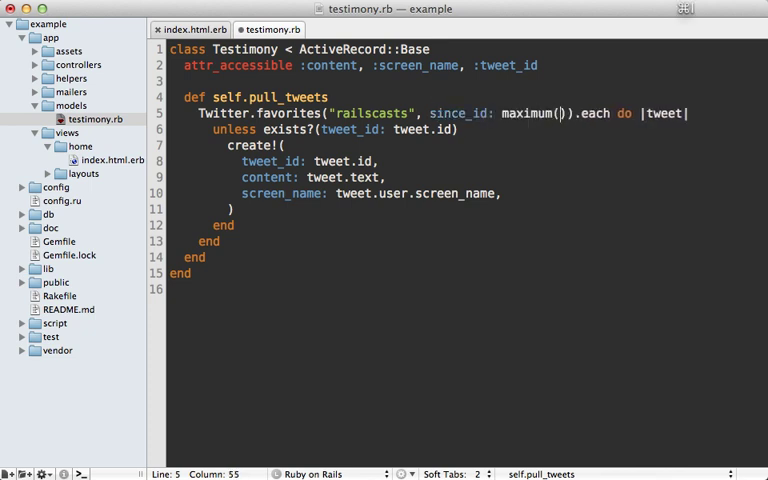
{"action": "type", "text": ":tweet_id"}
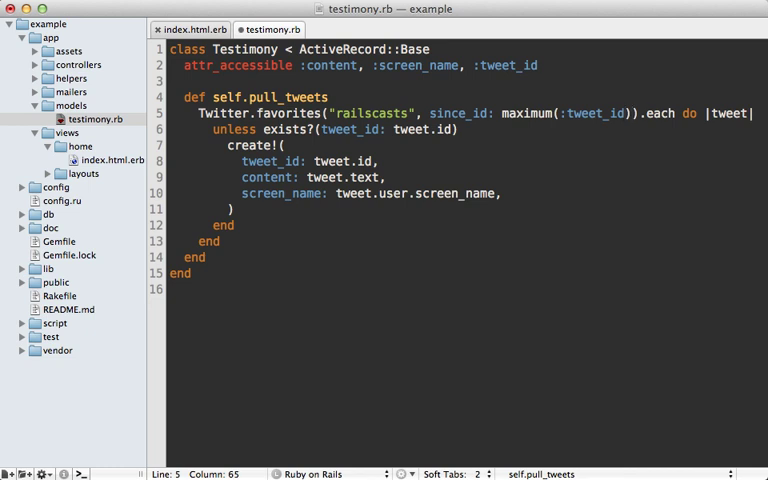
{"action": "left_click", "coordinate": [413, 161]}
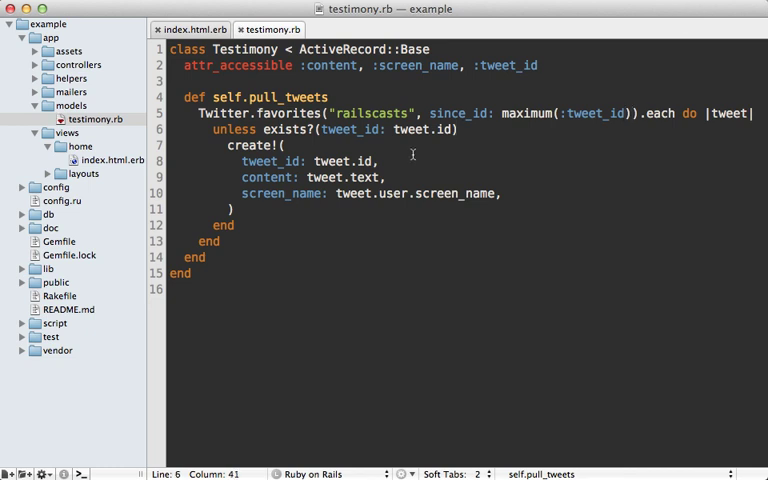
{"action": "left_click", "coordinate": [190, 29]}
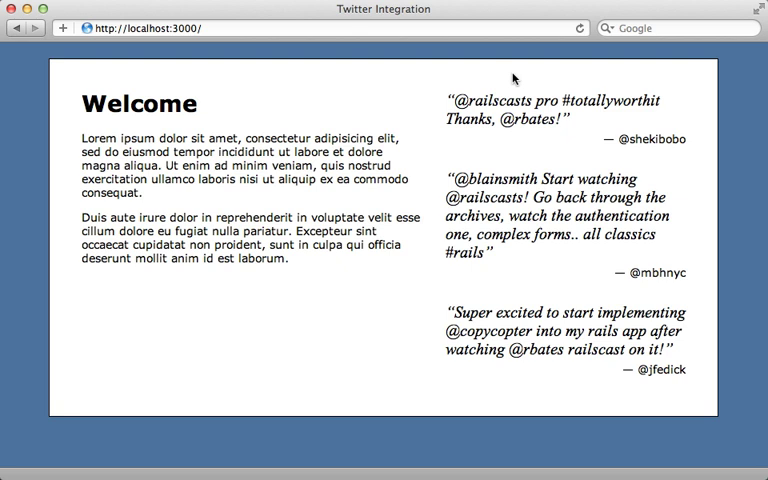
{"action": "mouse_move", "coordinate": [440, 172]}
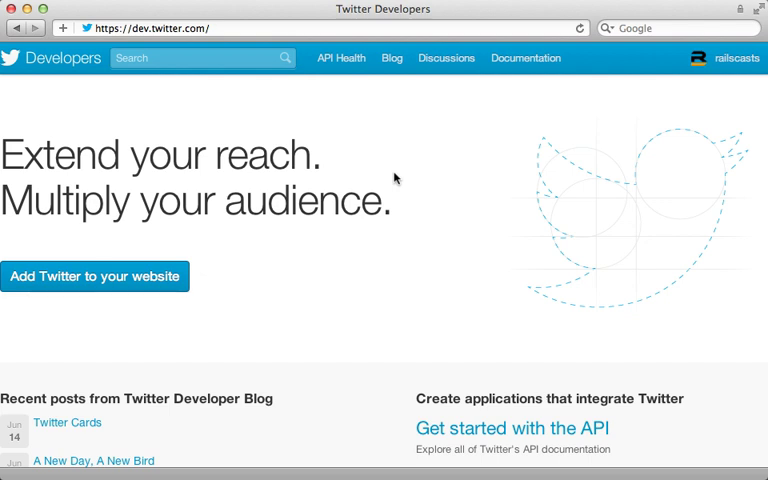
{"action": "mouse_move", "coordinate": [389, 344]}
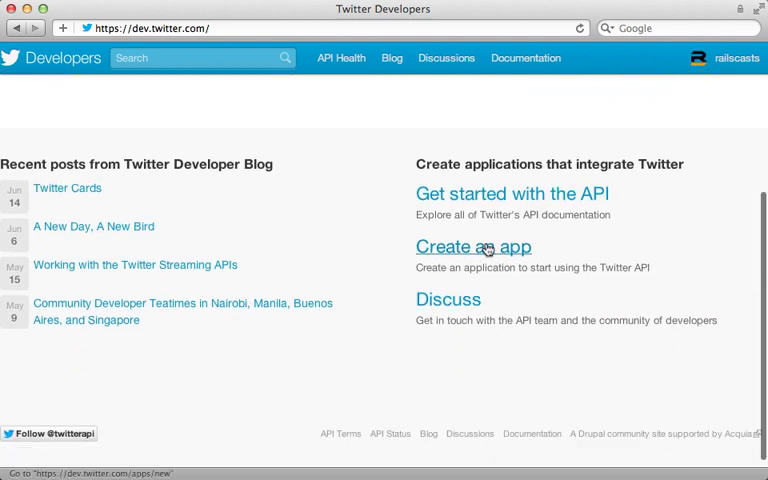
Open the RailsCasts app on Twitter Developers and review its OAuth keys and access token
{"action": "left_click", "coordinate": [472, 246]}
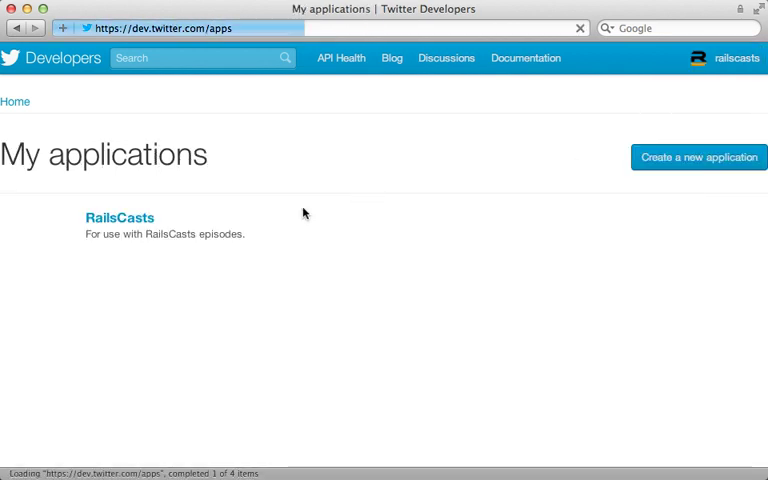
{"action": "left_click", "coordinate": [118, 217]}
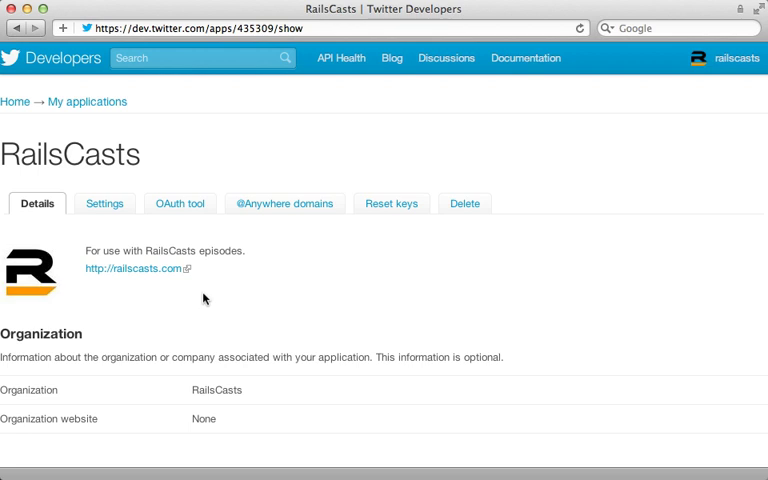
{"action": "scroll", "scroll_direction": "down", "scroll_amount": 3}
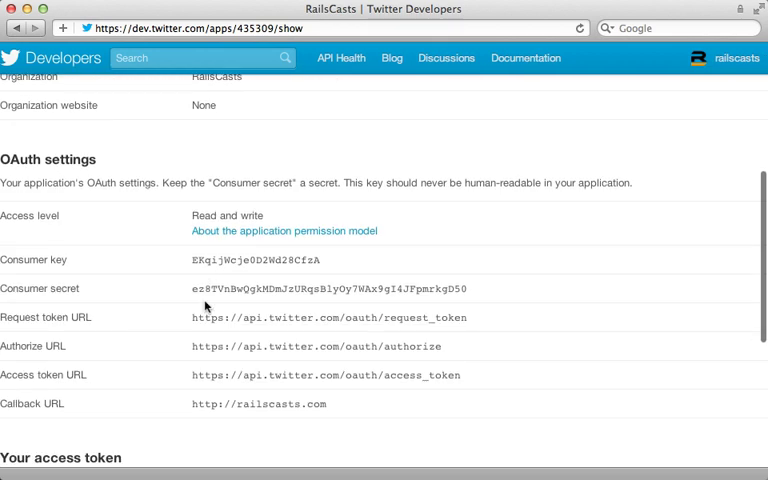
{"action": "scroll", "scroll_direction": "down", "scroll_amount": 3}
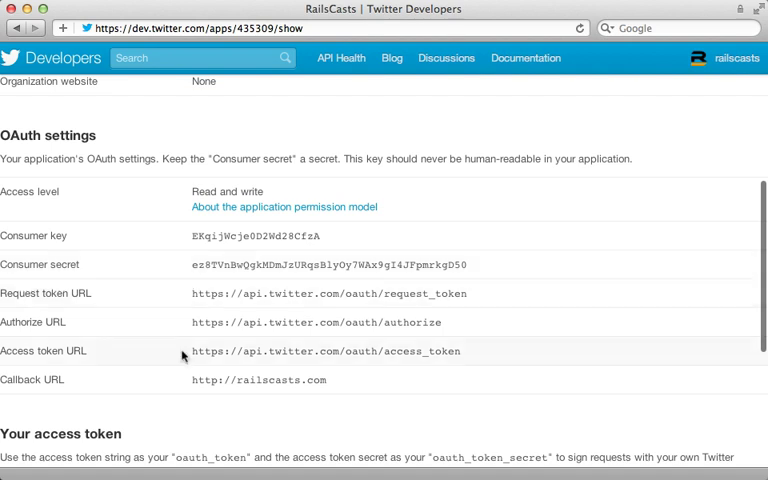
{"action": "scroll", "scroll_direction": "down", "scroll_amount": 3}
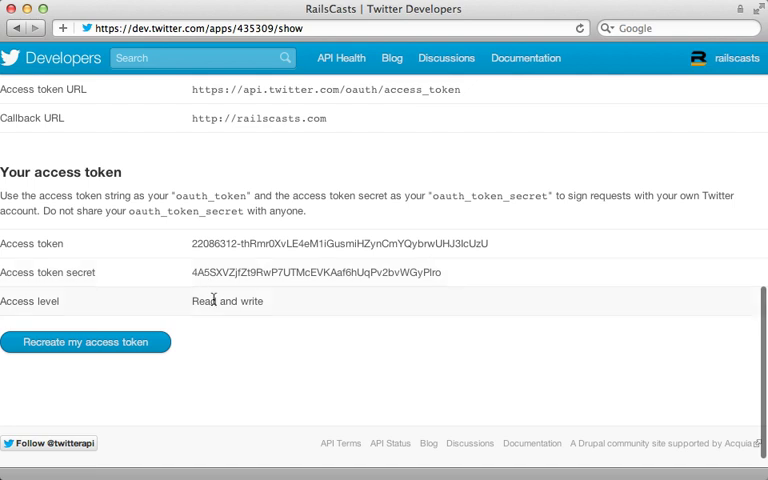
{"action": "scroll", "scroll_direction": "up", "scroll_amount": 3}
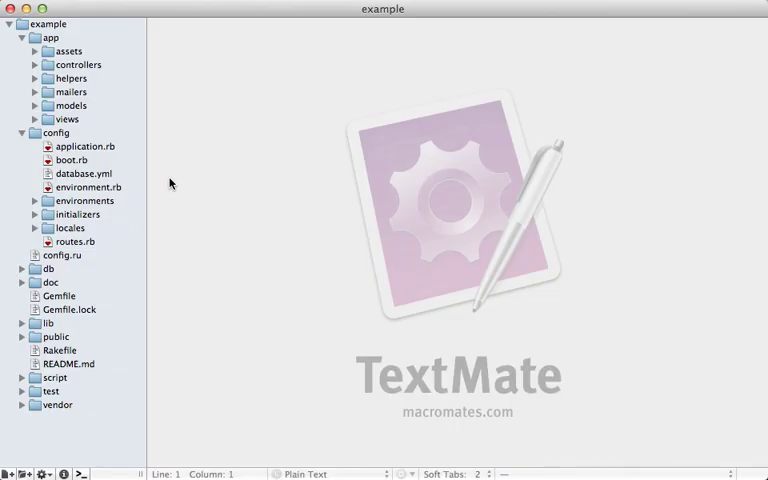
Create config/initializers/twitter.rb with a Twitter.configure block reading four TWITTER_ ENV variables
{"action": "left_click", "coordinate": [35, 214]}
{"action": "type", "text": "t"}
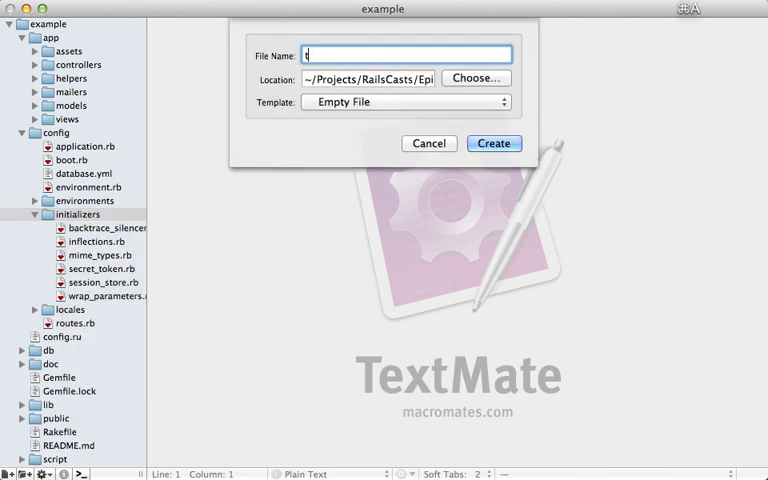
{"action": "left_click", "coordinate": [493, 143]}
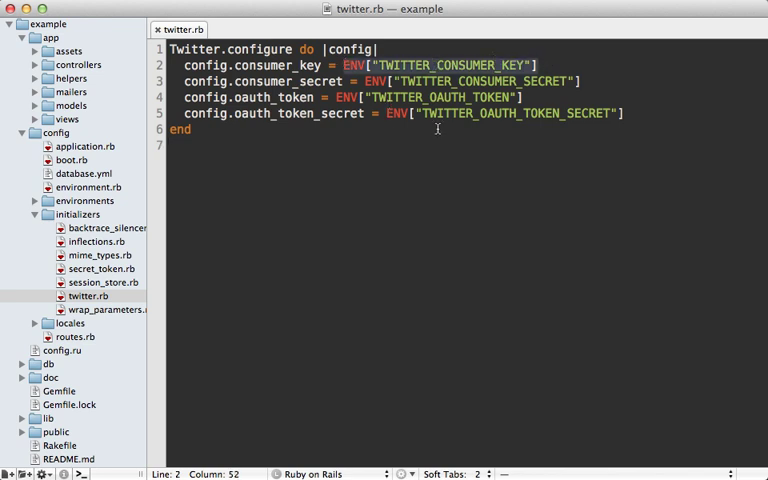
{"action": "left_click", "coordinate": [401, 135]}
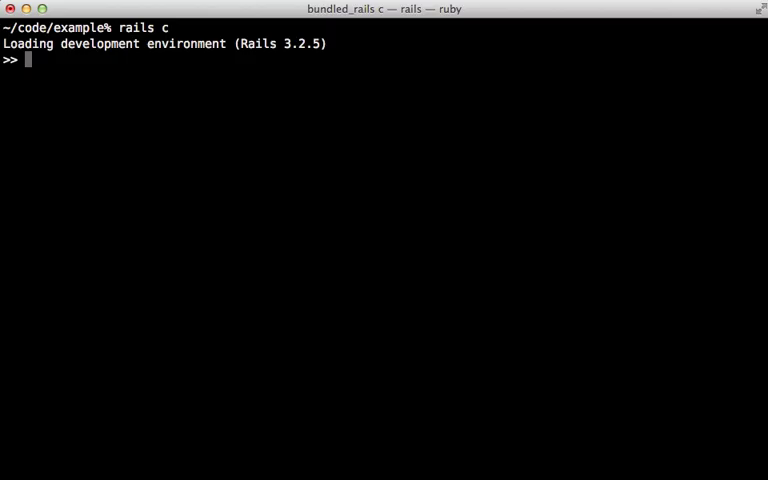
Call Twitter.favorites(count: 1), then Twitter.update with the Twitter integration announcement
{"action": "type", "text": "Twi"}
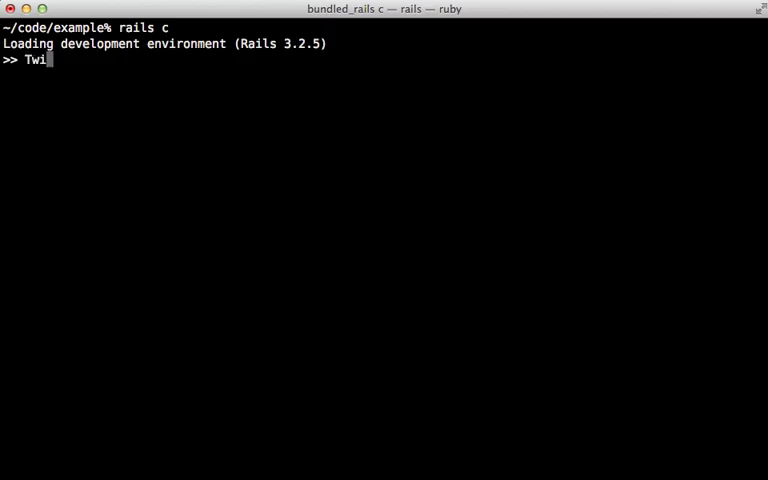
{"action": "type", "text": "tter.favorites("}
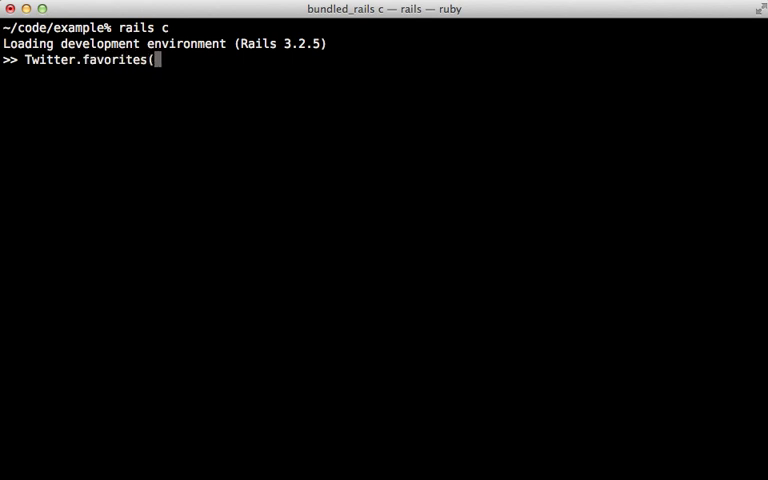
{"action": "type", "text": "count: 1"}
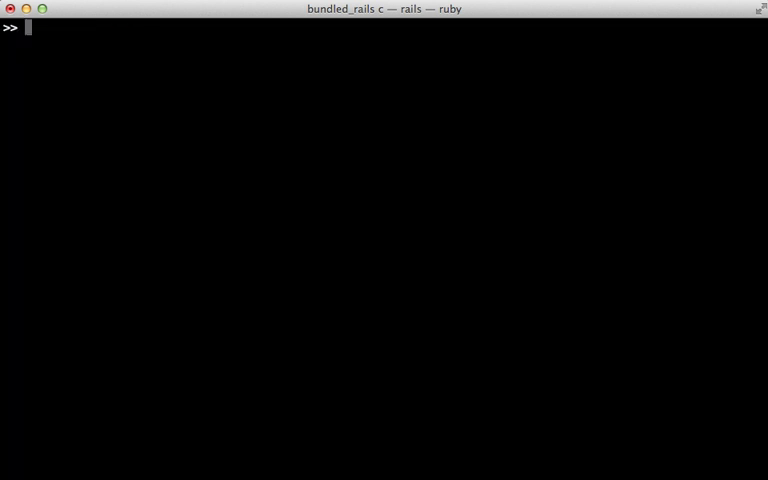
{"action": "type", "text": "Twitter."}
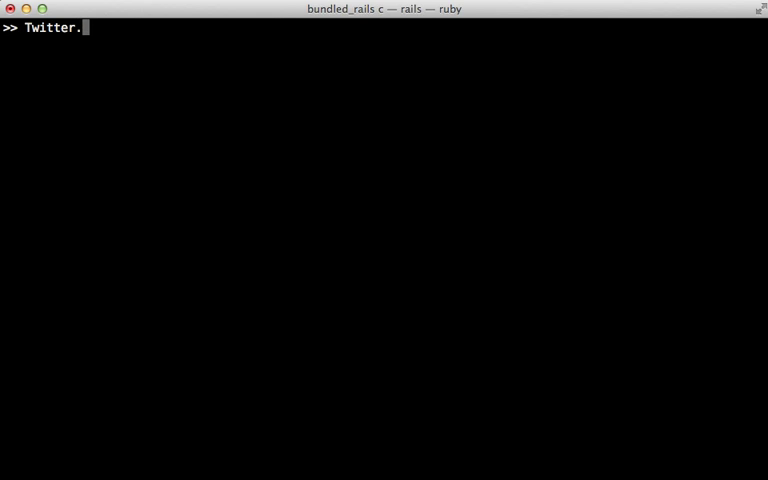
{"action": "type", "text": "update(\"This week's topic will be on Twitter integration. You will see me send this tweet during the episode!\""}
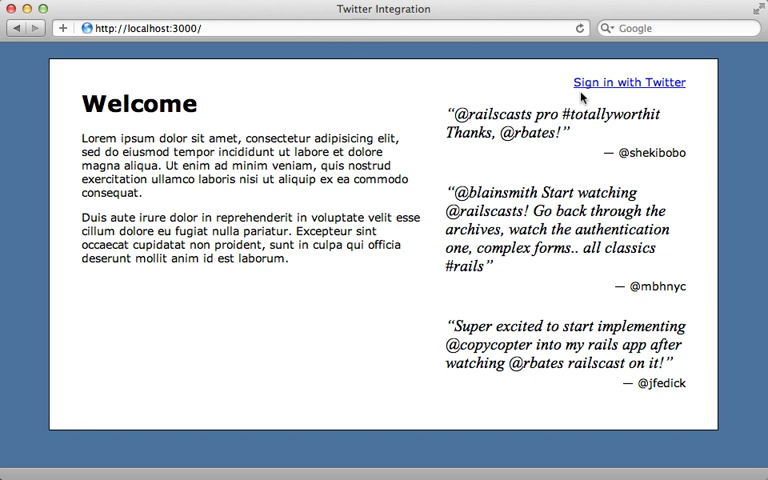
Sign in with Twitter as rbates, then add raise auth.to_yaml to from_omniauth
{"action": "left_click", "coordinate": [629, 82]}
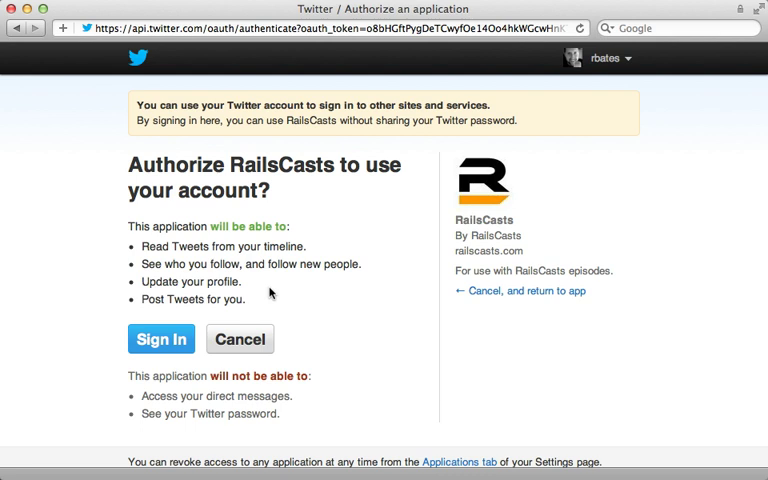
{"action": "left_click", "coordinate": [160, 339]}
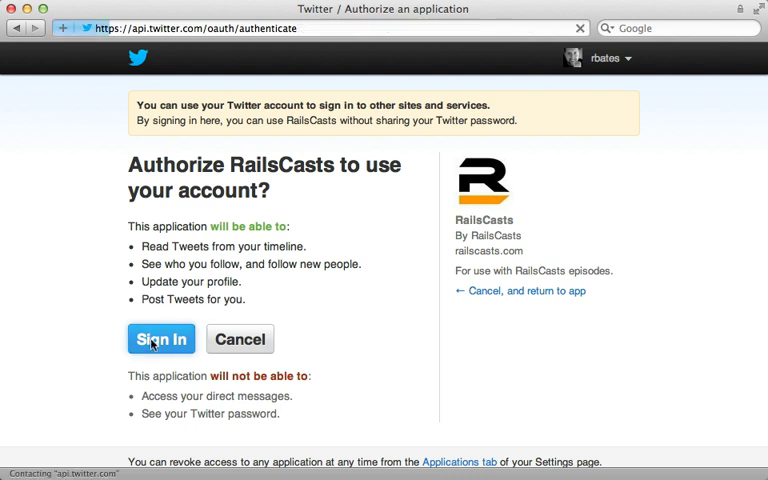
{"action": "left_click", "coordinate": [161, 339]}
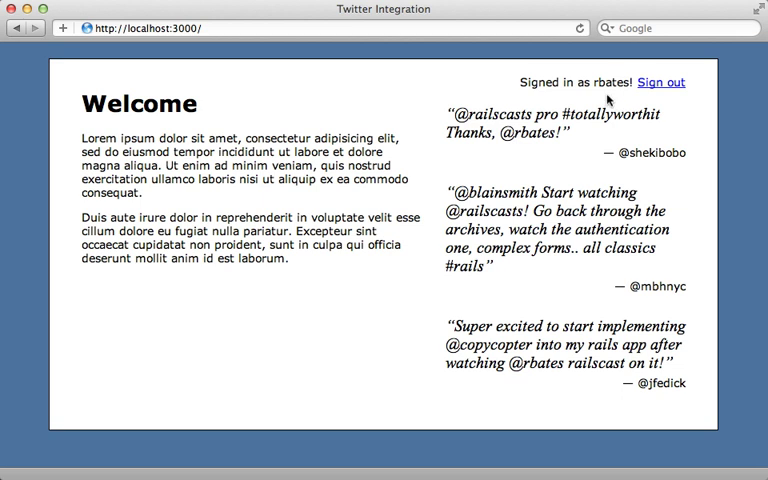
{"action": "mouse_move", "coordinate": [625, 98]}
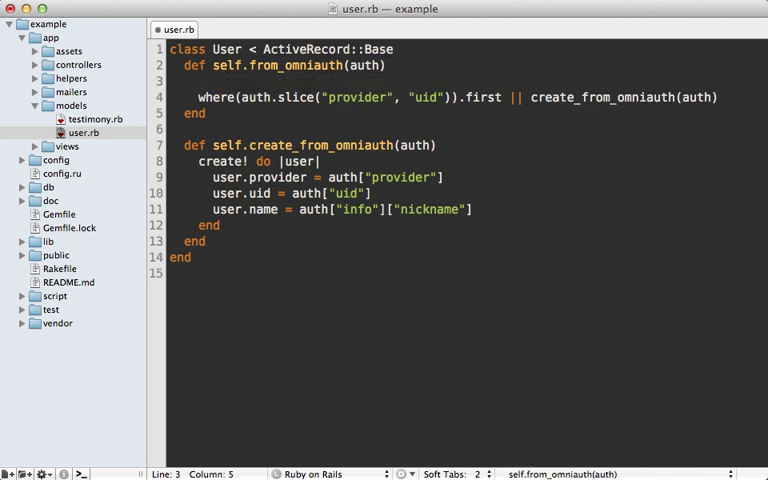
{"action": "type", "text": "raise aut"}
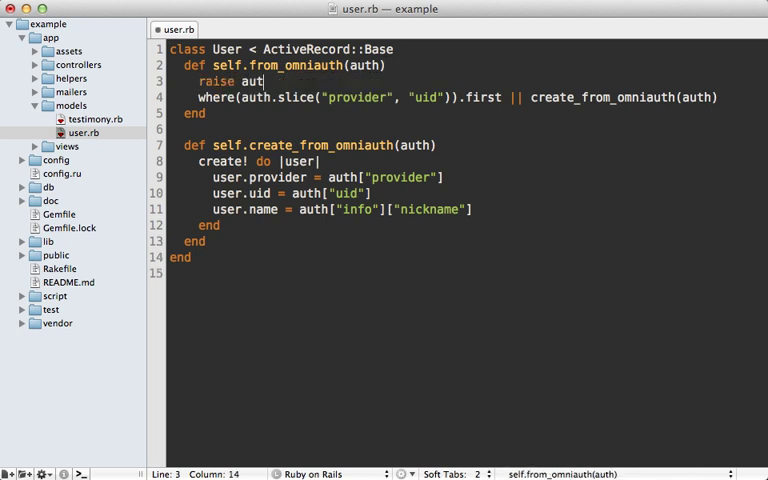
{"action": "type", "text": "h.to_yaml"}
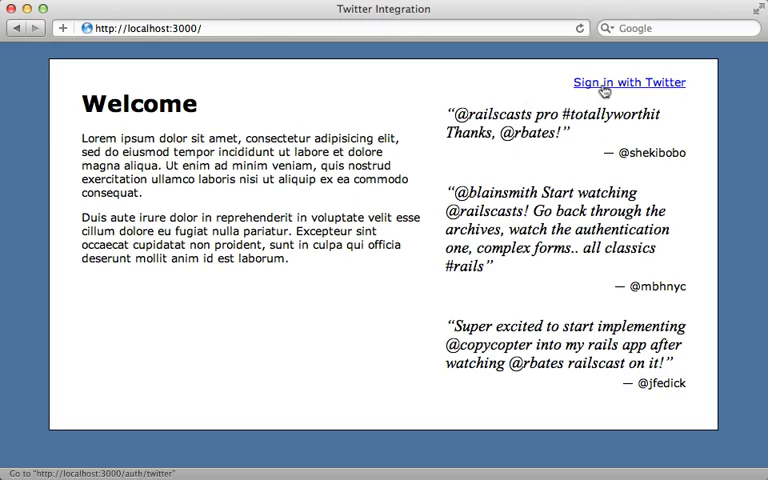
Sign in with Twitter again and select 'credentials' and 'secret' in the auth dump
{"action": "left_click", "coordinate": [629, 82]}
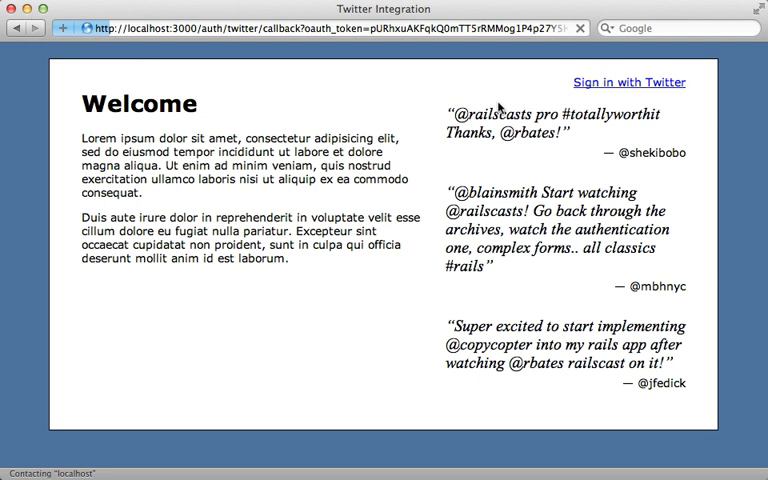
{"action": "left_click", "coordinate": [629, 82]}
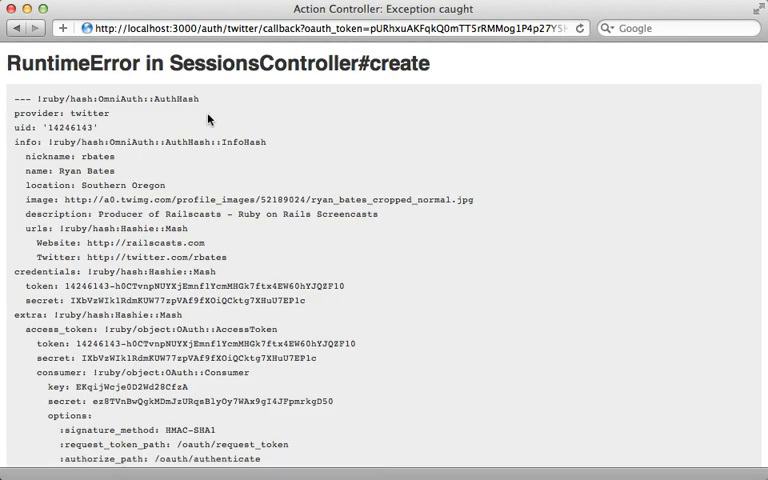
{"action": "mouse_move", "coordinate": [123, 180]}
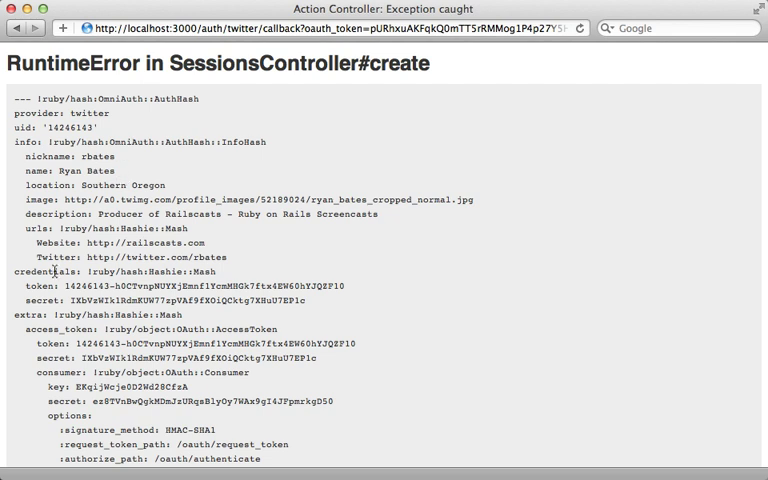
{"action": "double_click", "coordinate": [39, 271]}
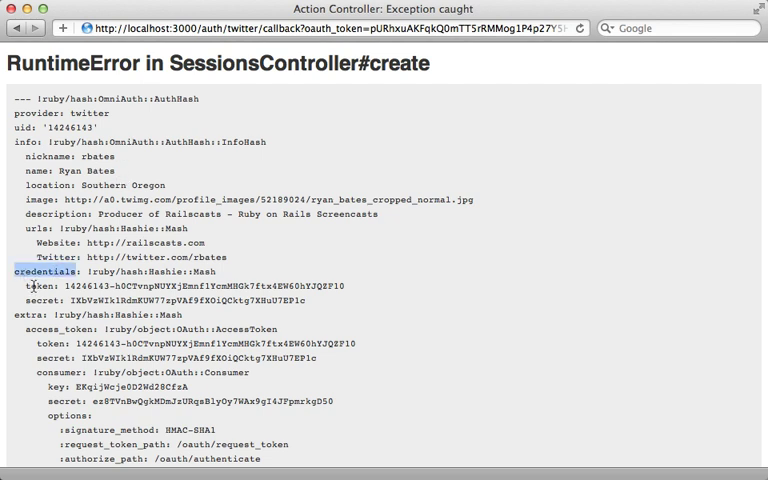
{"action": "double_click", "coordinate": [44, 299]}
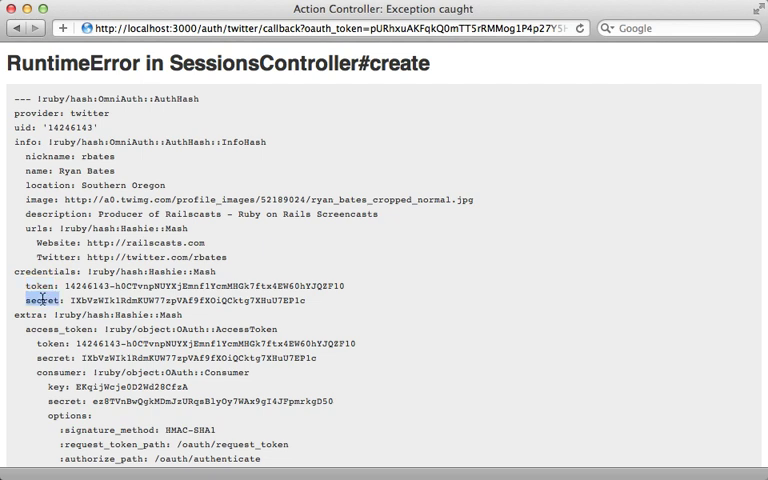
{"action": "mouse_move", "coordinate": [107, 297]}
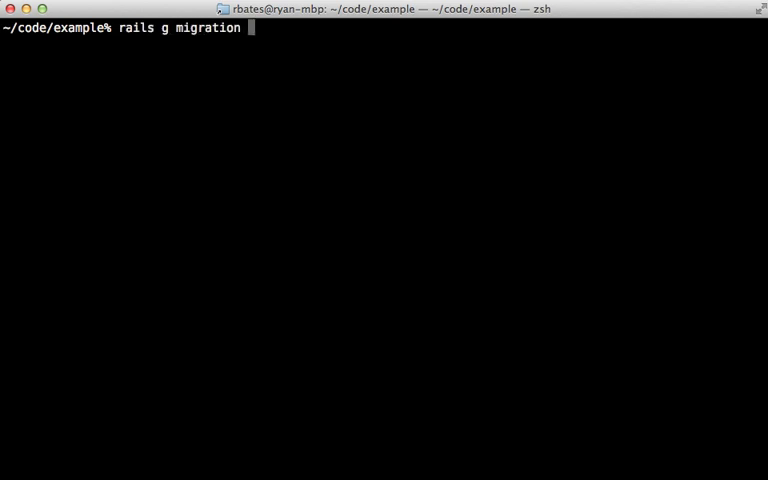
Generate the add_oauth_to_users migration (oauth_token, oauth_secret) and run rake db:migrate
{"action": "type", "text": "add_oauth"}
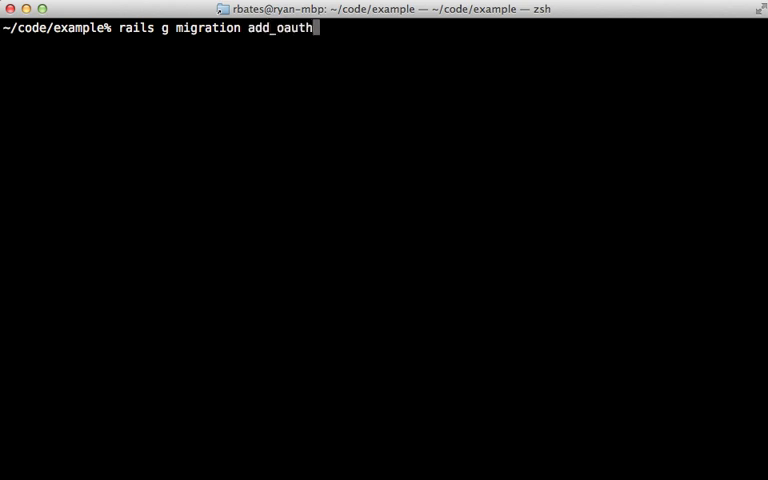
{"action": "type", "text": "_to_users"}
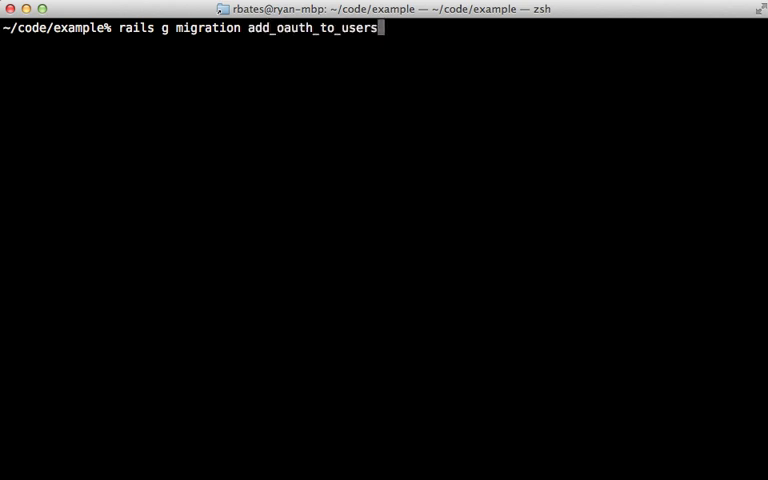
{"action": "type", "text": "oauth_to"}
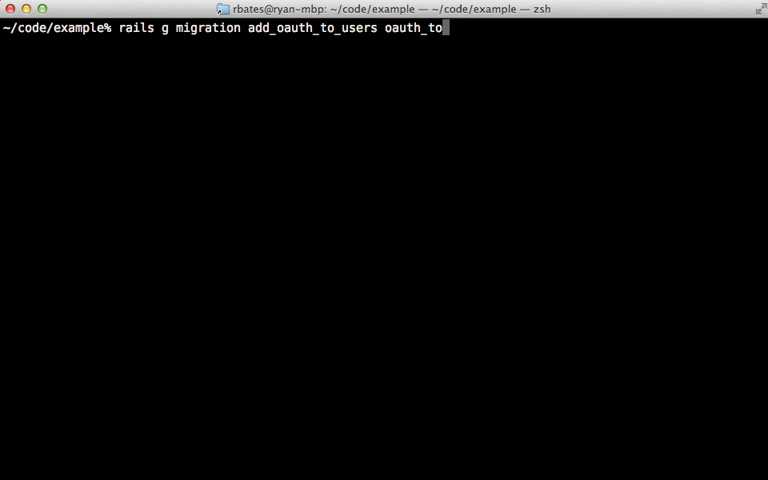
{"action": "type", "text": "ken oauth_secret"}
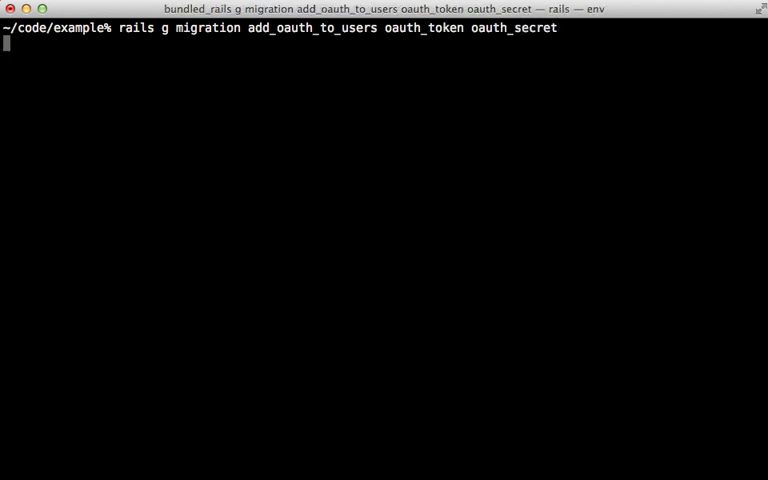
{"action": "type", "text": "rake db:migrate"}
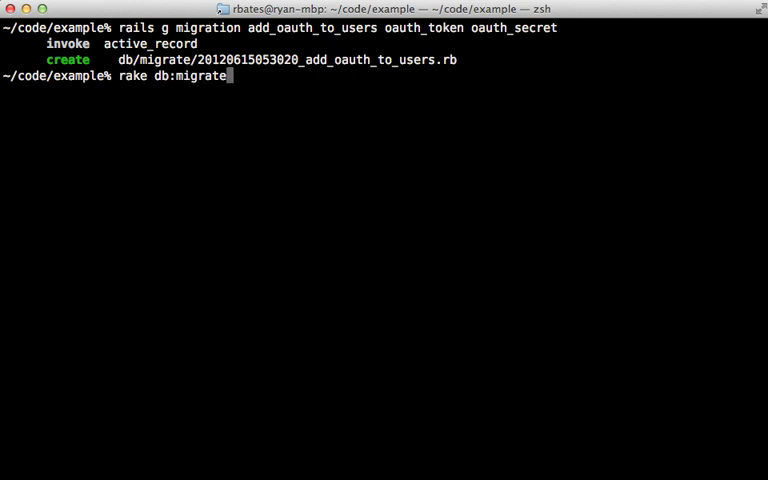
{"action": "key", "text": "enter"}
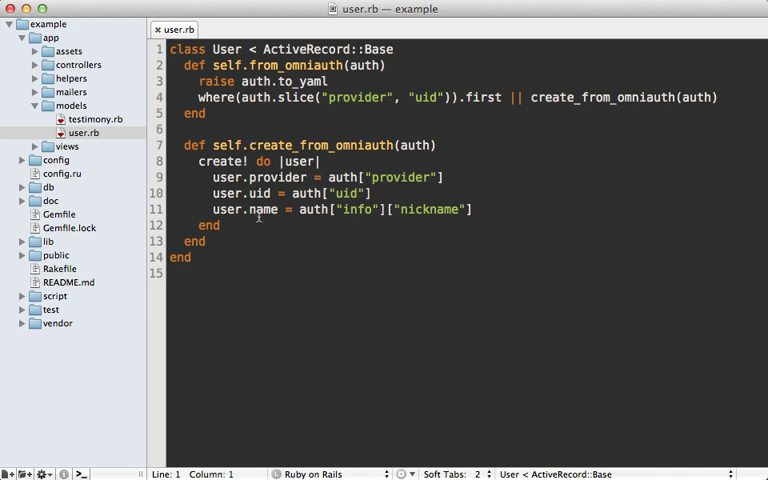
Set user.oauth_token and oauth_secret from auth["credentials"], call user.save!, and return user
{"action": "left_click", "coordinate": [198, 97]}
{"action": "type", "text": "user."}
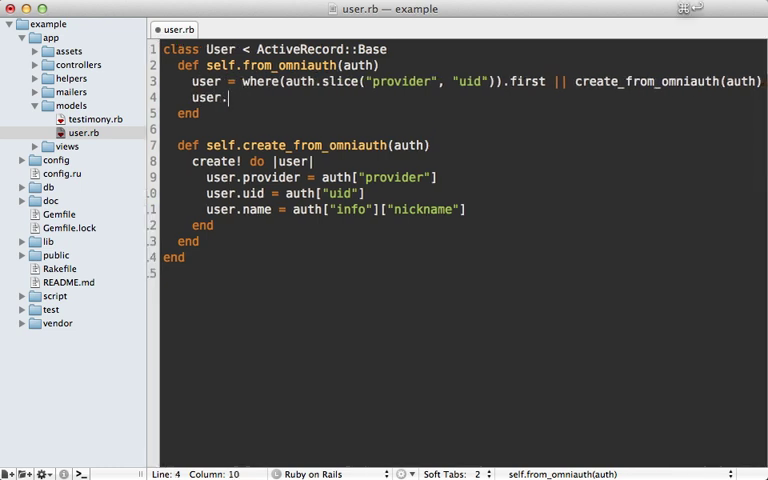
{"action": "type", "text": "oauth_token ="}
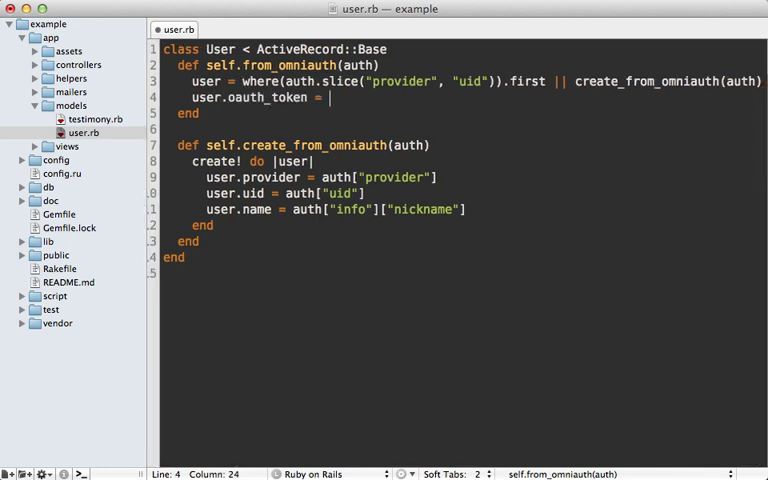
{"action": "type", "text": "auth[\"cred\"]"}
{"action": "type", "text": "user"}
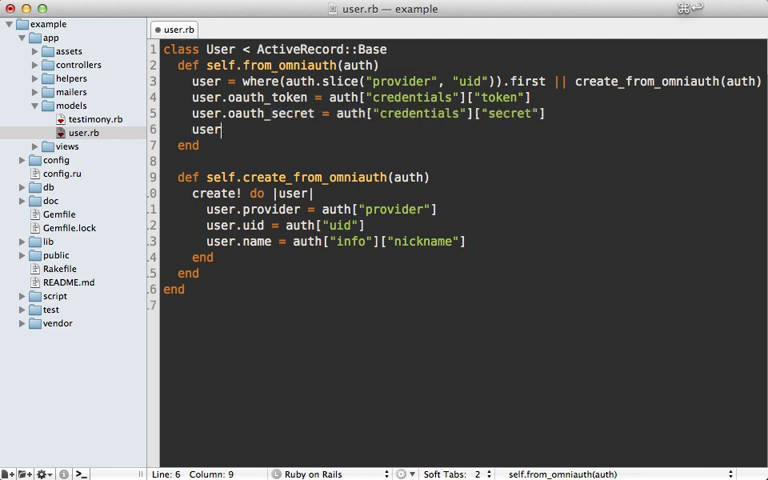
{"action": "type", "text": ".save!"}
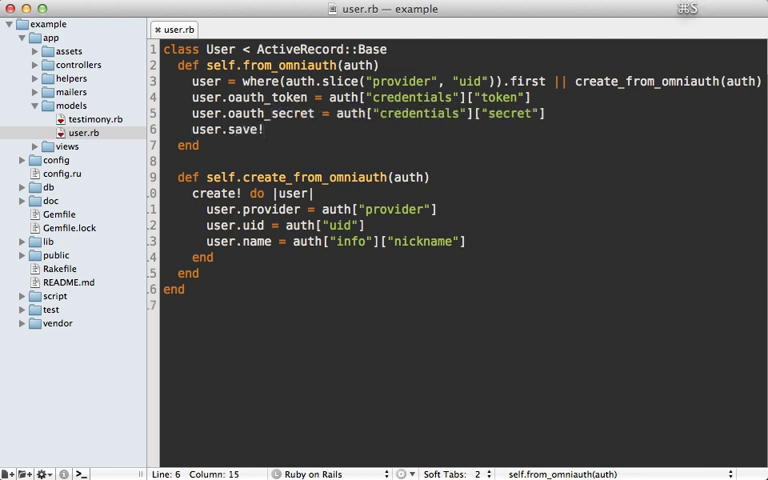
{"action": "type", "text": "user"}
{"action": "type", "text": "def twitter"}
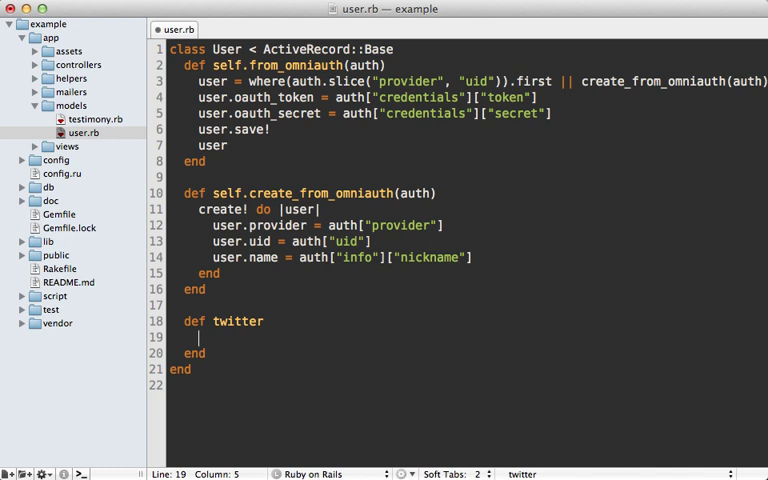
Add def twitter memoizing Twitter::Client.new(oauth_token, oauth_token_secret) only when provider == "twitter"
{"action": "type", "text": "Twitter::"}
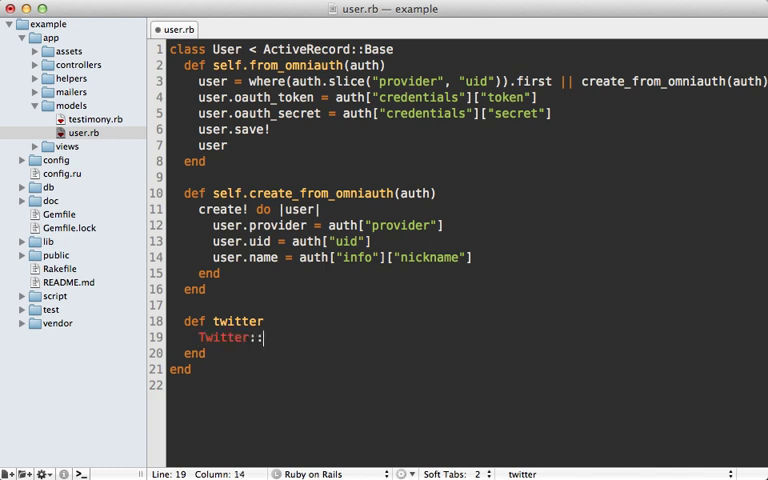
{"action": "type", "text": "Client.new("}
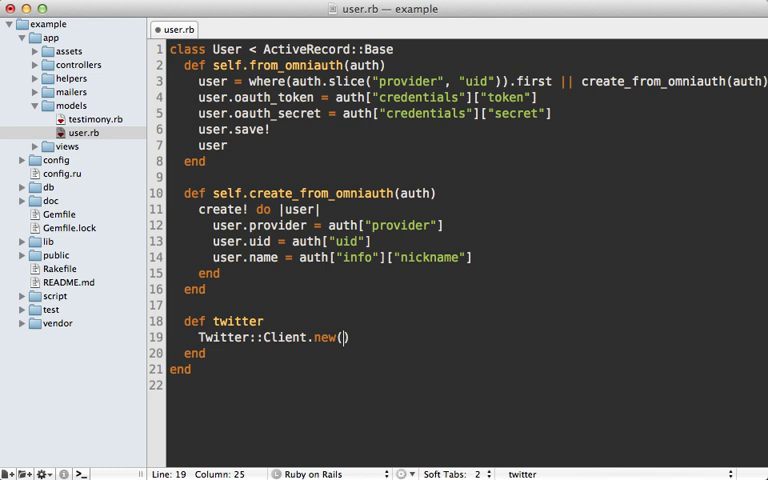
{"action": "type", "text": "oauth_token: oauth_token"}
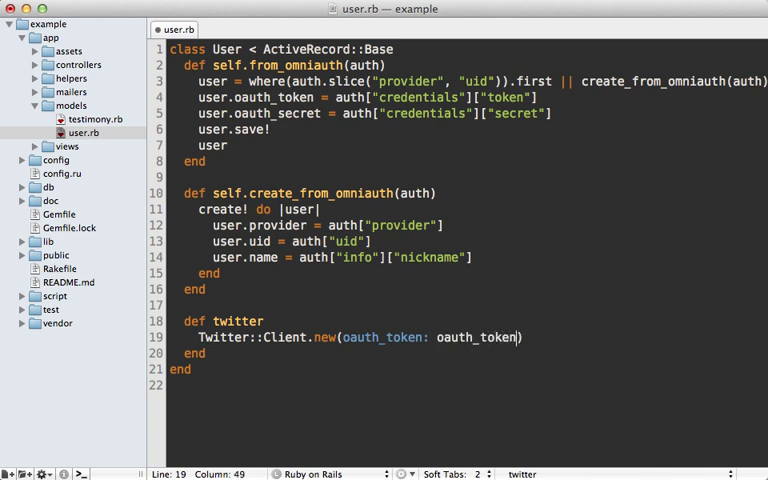
{"action": "type", "text": ", oauth_token_secret:"}
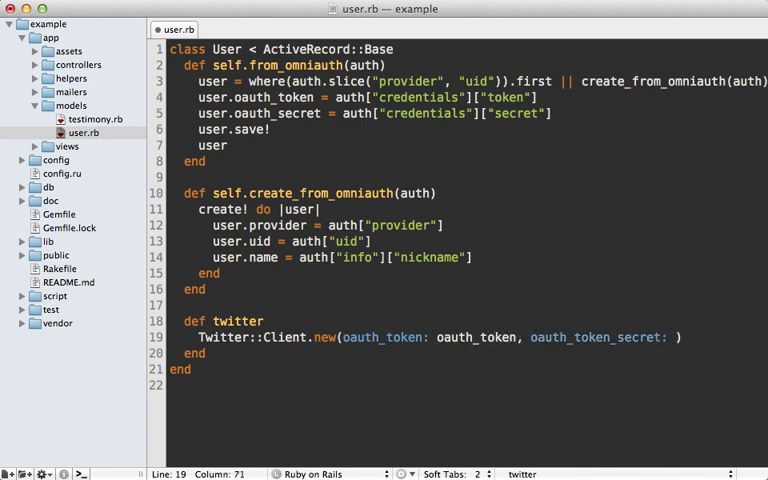
{"action": "type", "text": "oauth_secret"}
{"action": "type", "text": "if"}
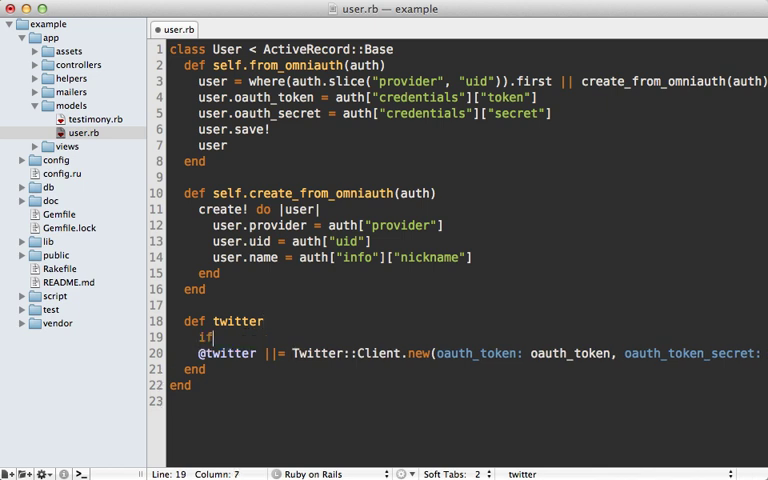
{"action": "type", "text": "provider =="}
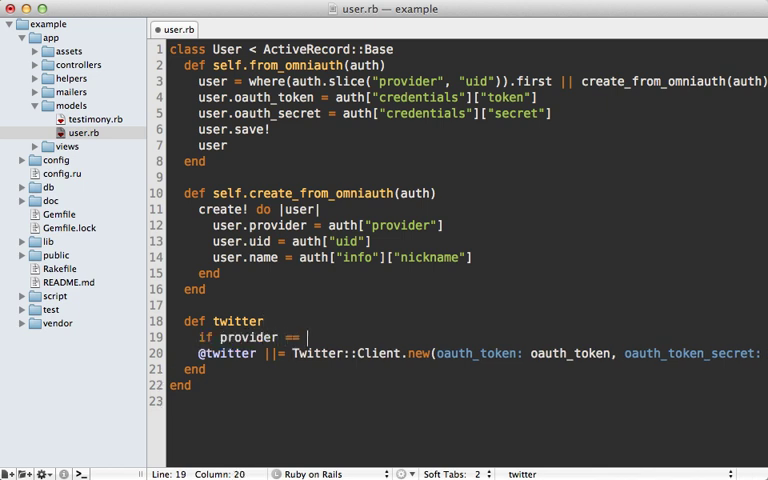
{"action": "type", "text": "\"twitter\""}
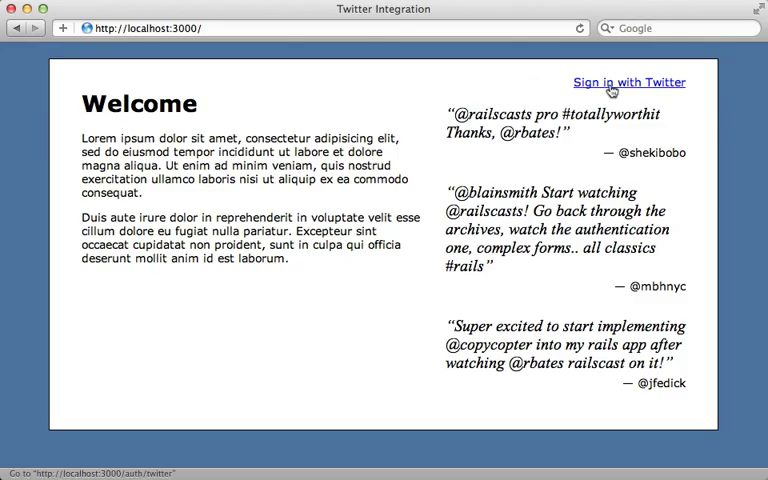
{"action": "left_click", "coordinate": [628, 82]}
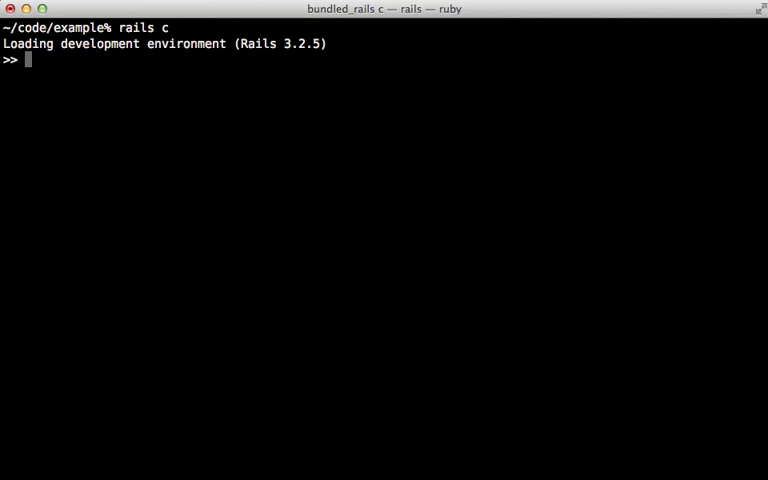
Inspect the first user in the Rails console and query u.twitter.current_user.screen_name
{"action": "type", "text": "u = User.first"}
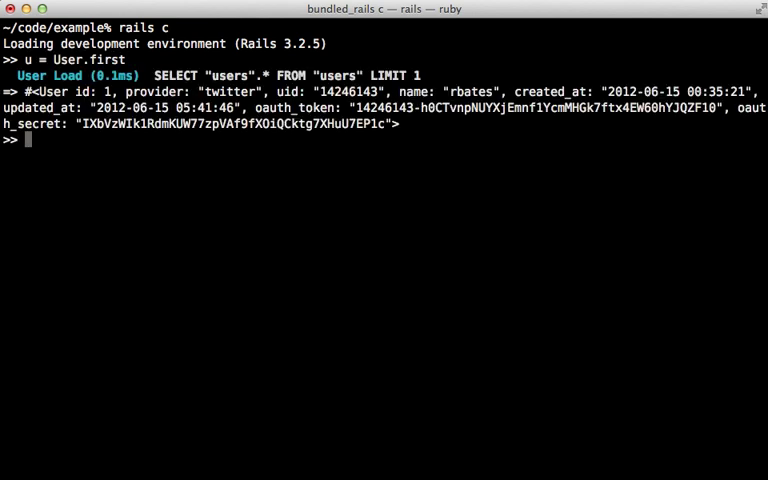
{"action": "type", "text": "u.twitter"}
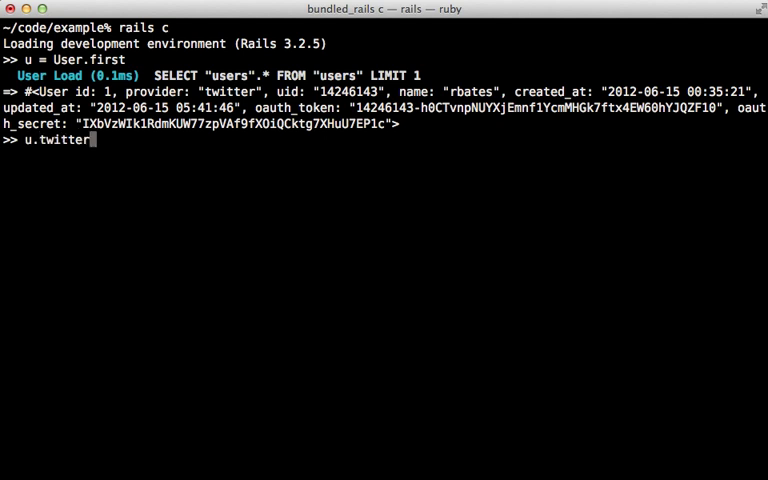
{"action": "type", "text": ".favorit"}
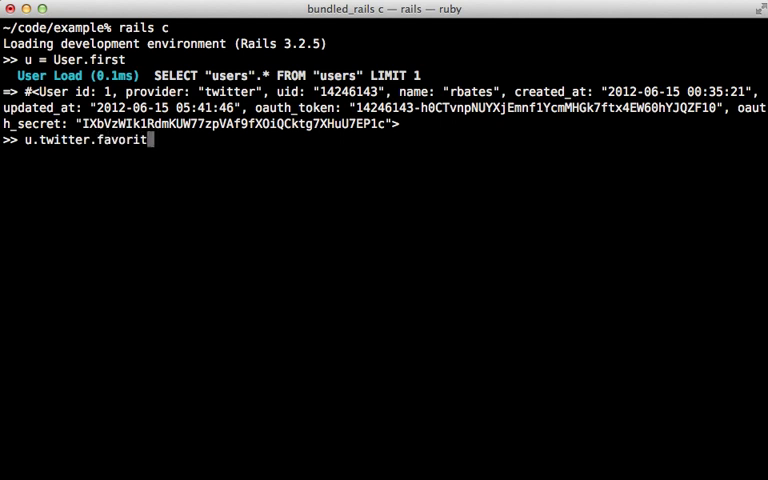
{"action": "key", "text": "Backspace"}
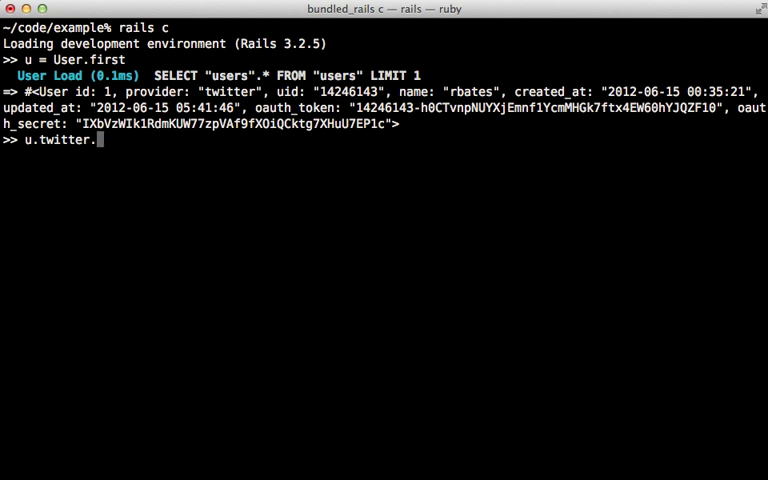
{"action": "type", "text": "u"}
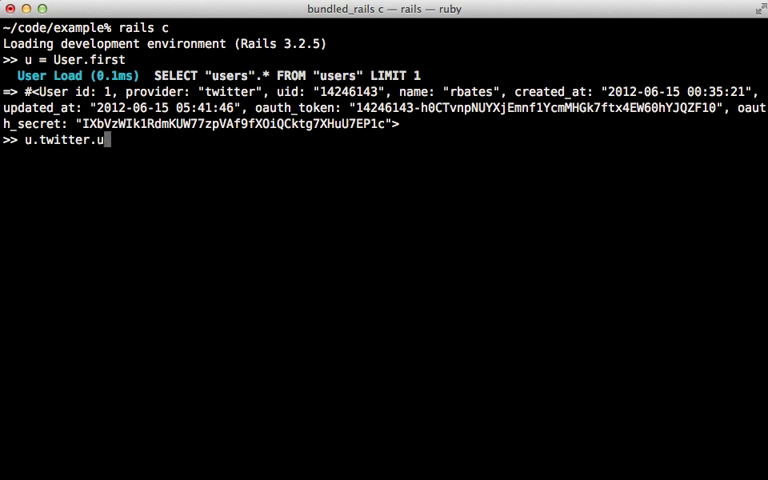
{"action": "type", "text": "rrent"}
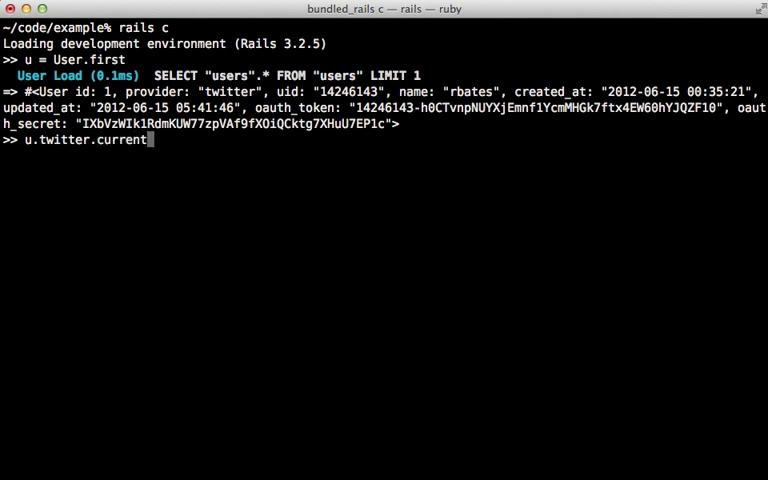
{"action": "type", "text": "_user.sc"}
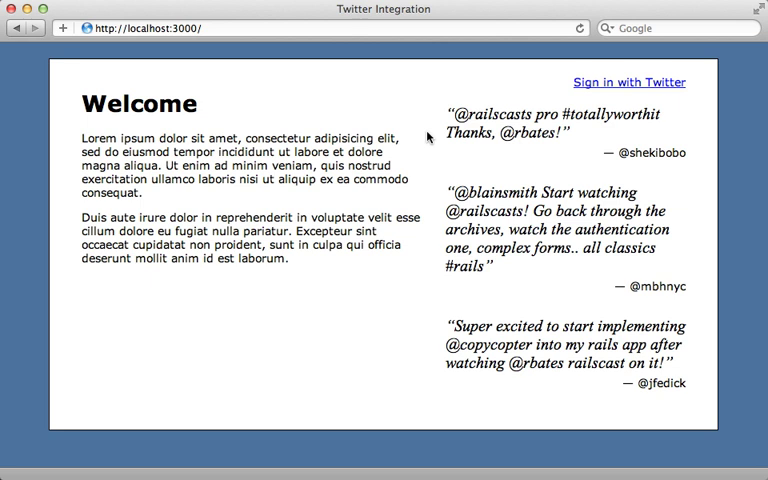
{"action": "mouse_move", "coordinate": [643, 82]}
{"action": "type", "text": "auth/twitter"}
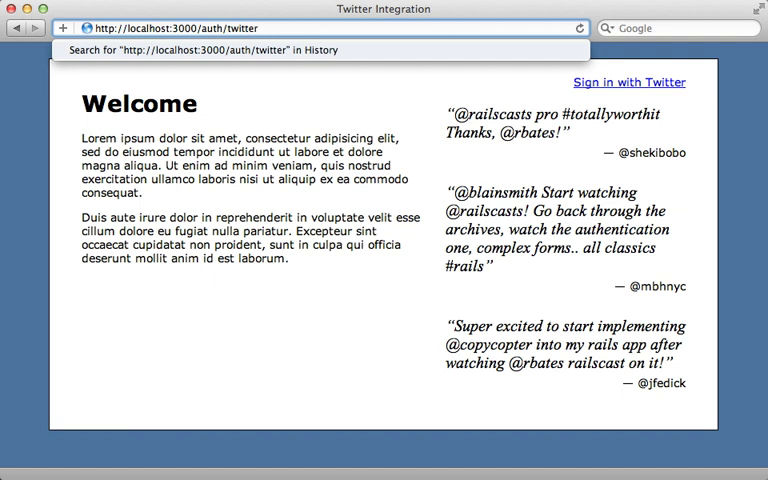
Load localhost:3000/auth/twitter?x_auth_access_type=read and authorize the RailsCasts app with read-only access
{"action": "type", "text": "?"}
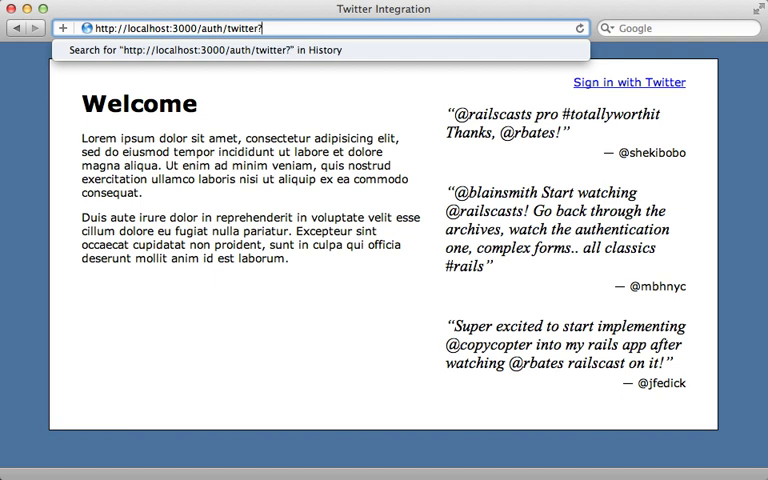
{"action": "type", "text": "x"}
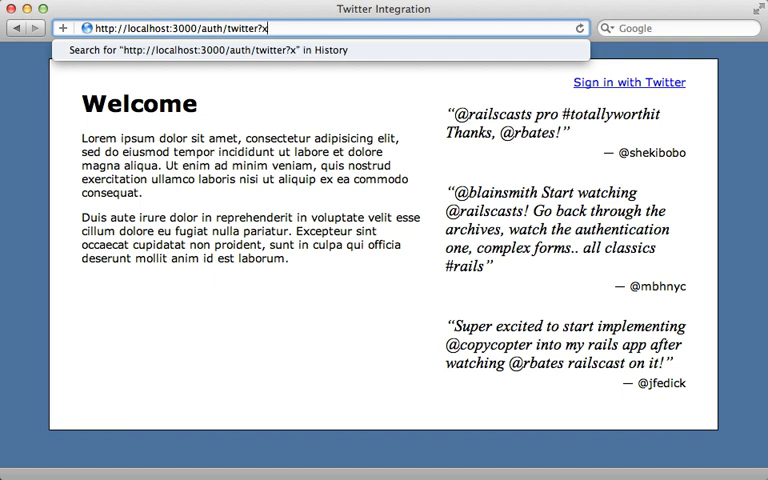
{"action": "type", "text": "_auth_access"}
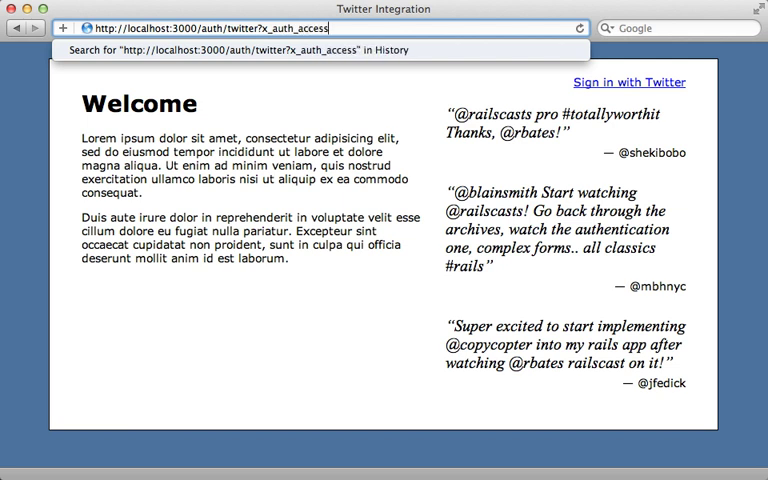
{"action": "type", "text": "_type=read"}
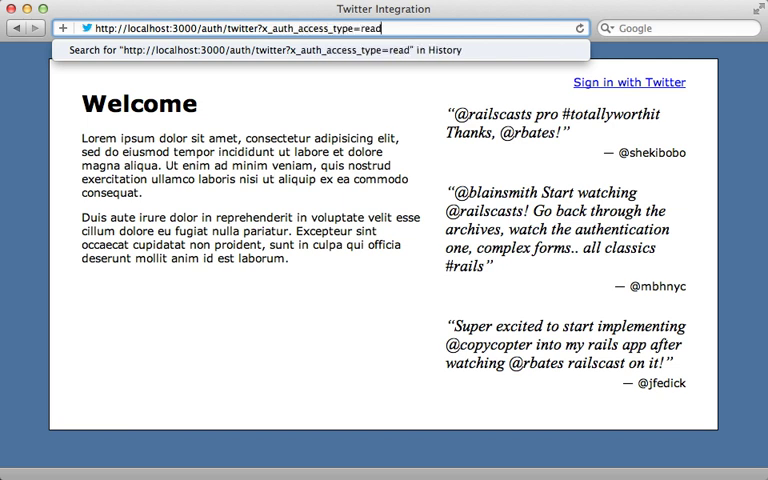
{"action": "left_click", "coordinate": [629, 82]}
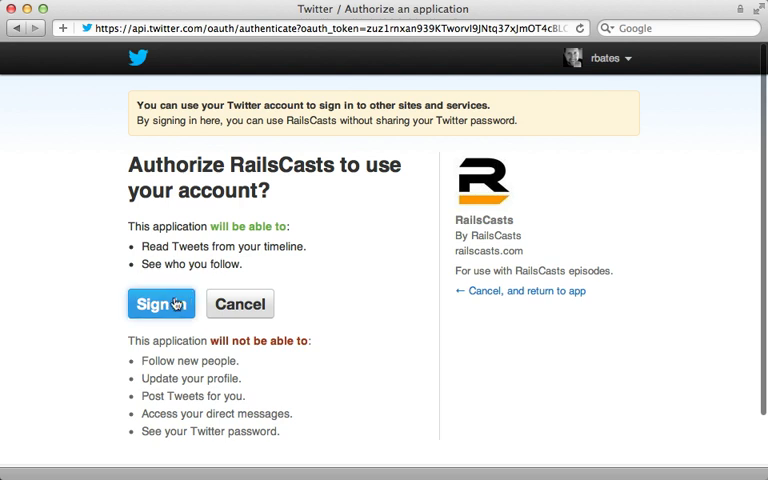
{"action": "left_click", "coordinate": [160, 303]}
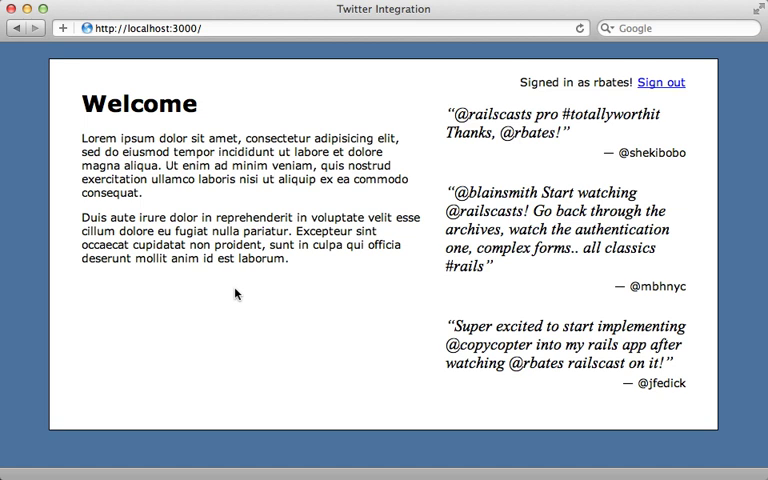
{"action": "mouse_move", "coordinate": [235, 293]}
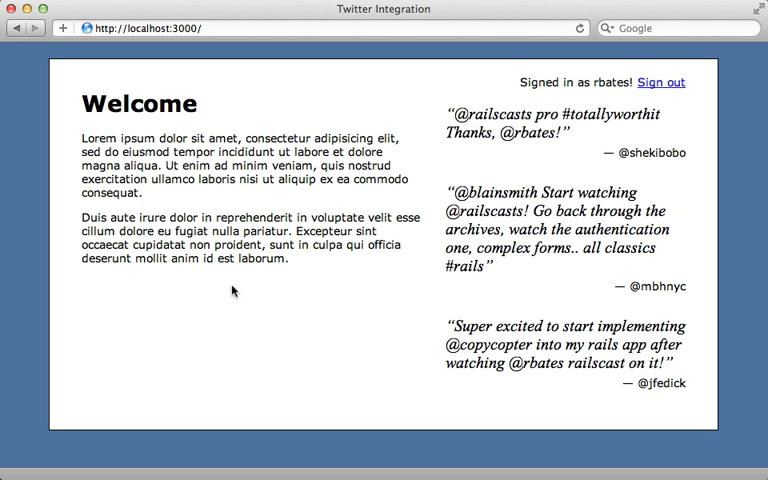
{"action": "mouse_move", "coordinate": [558, 91]}
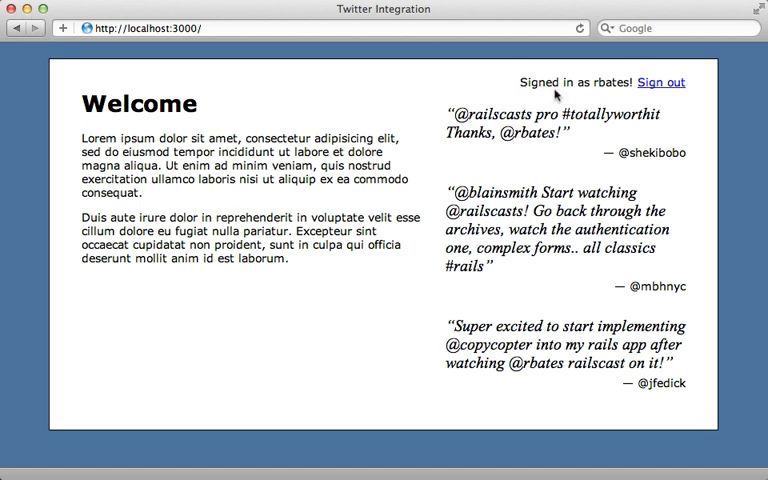